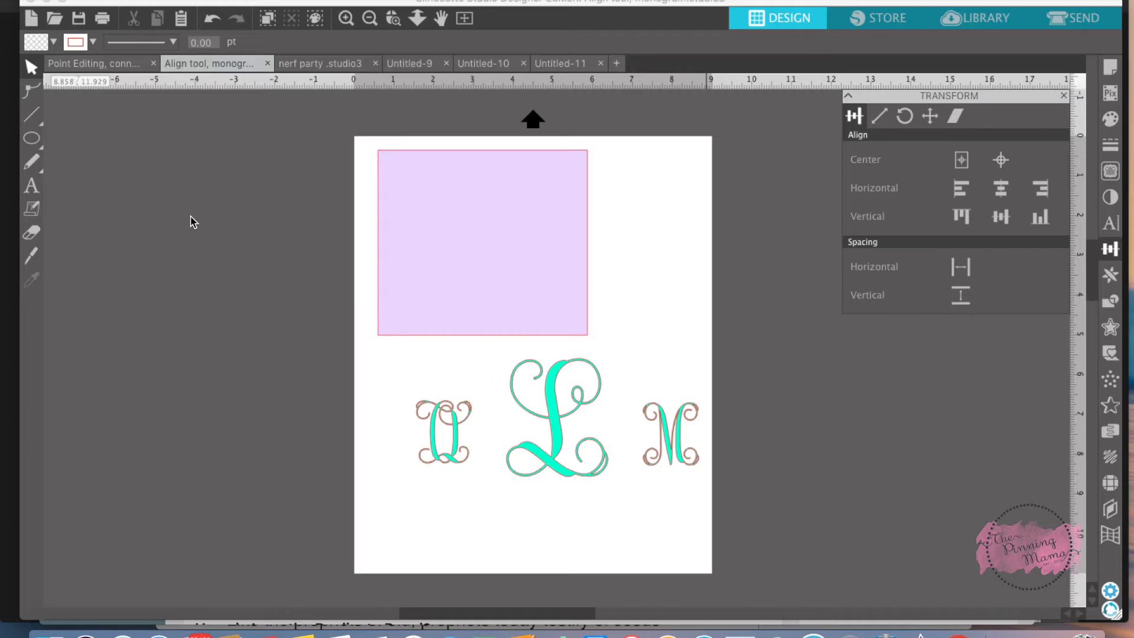
pyautogui.moveTo(341, 257)
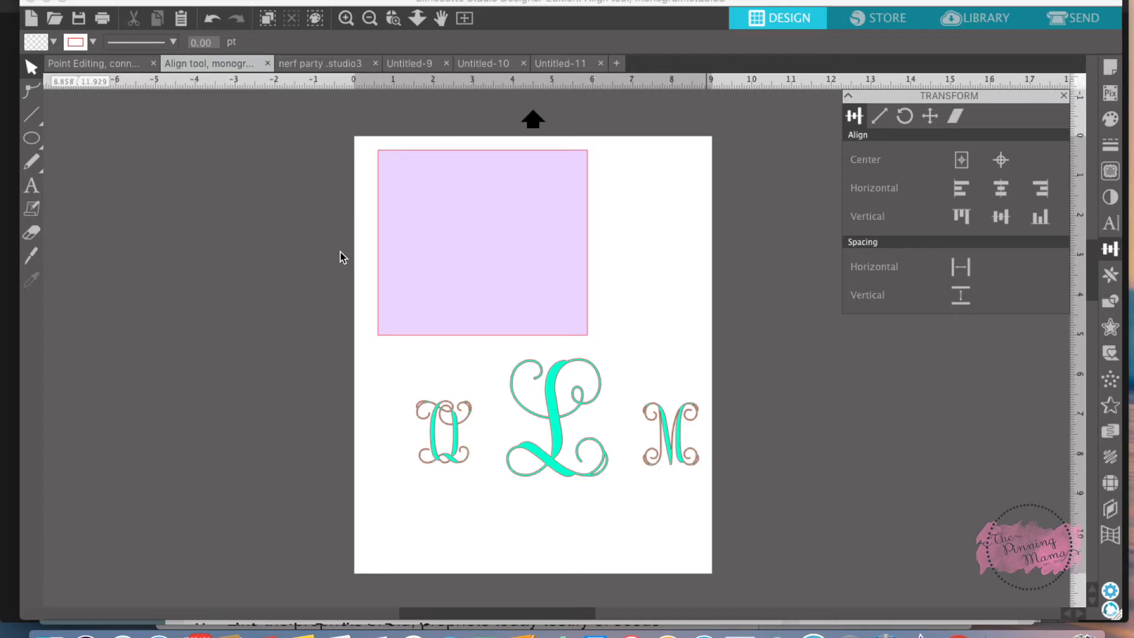
pyautogui.moveTo(621, 553)
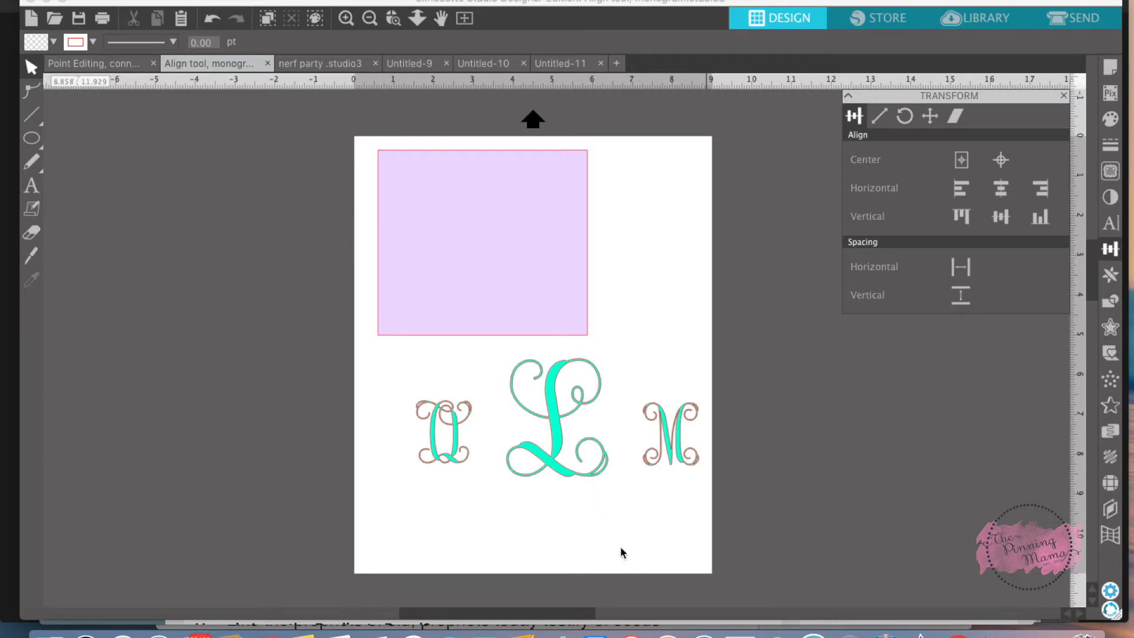
pyautogui.moveTo(555, 528)
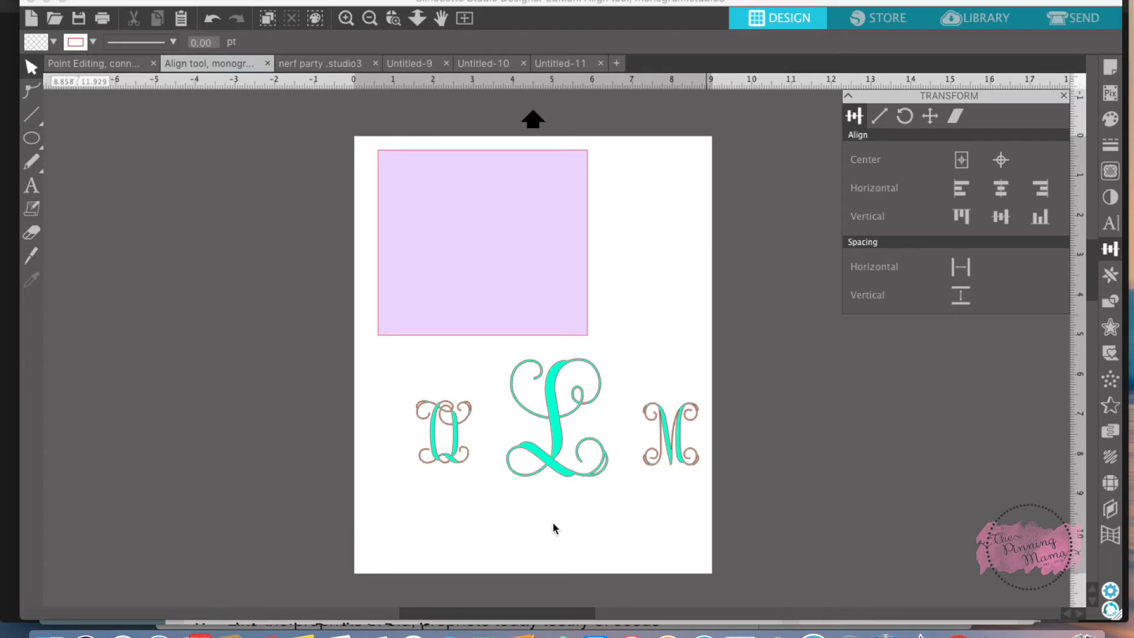
pyautogui.moveTo(491, 477)
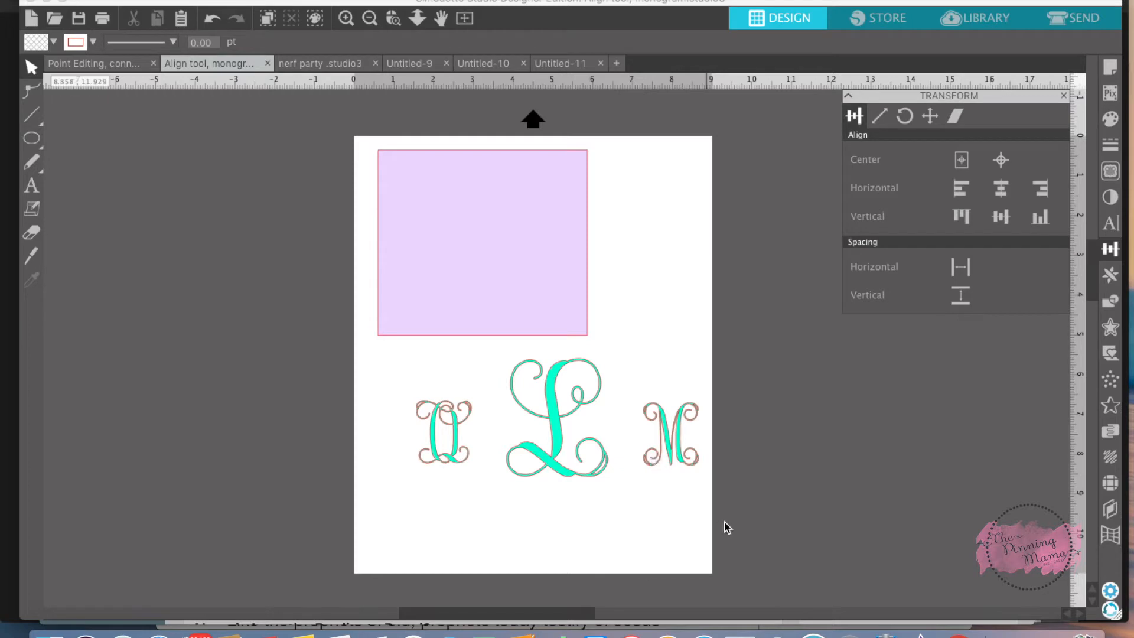
pyautogui.moveTo(718, 541)
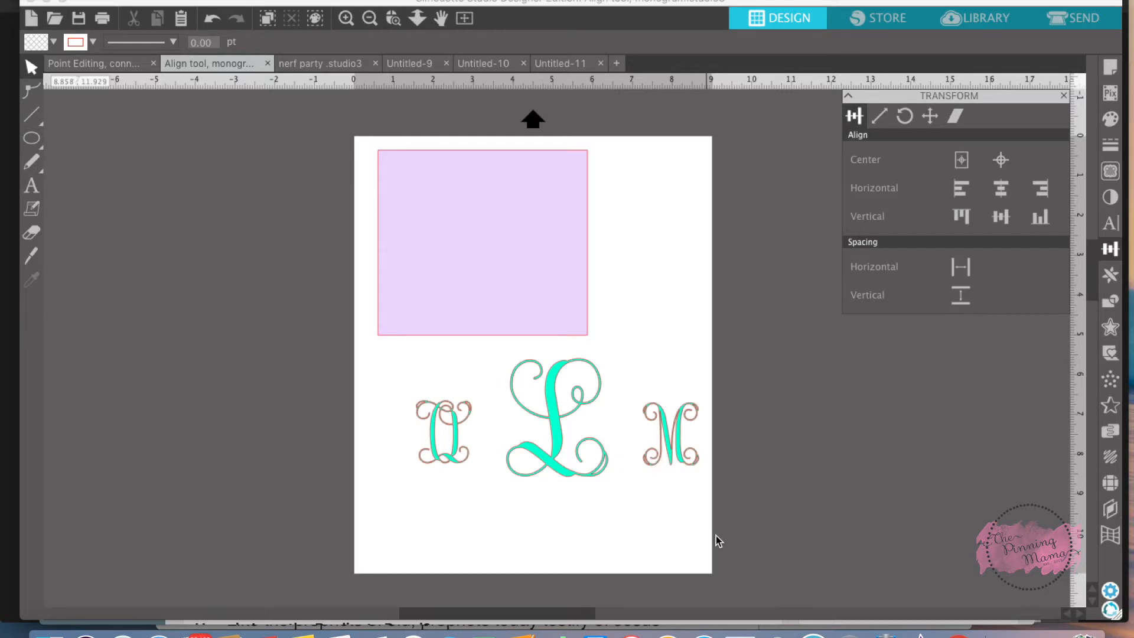
pyautogui.moveTo(470, 427)
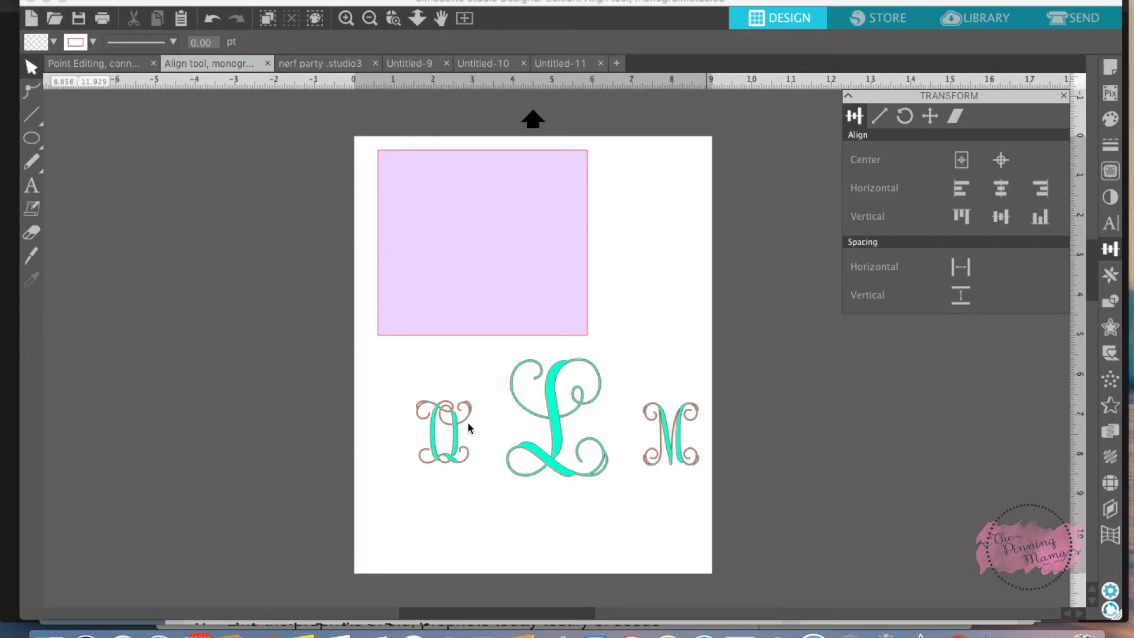
# Move the O and M inward so they overlap the left and right sides of the L
pyautogui.moveTo(443, 430); pyautogui.dragTo(504, 421)
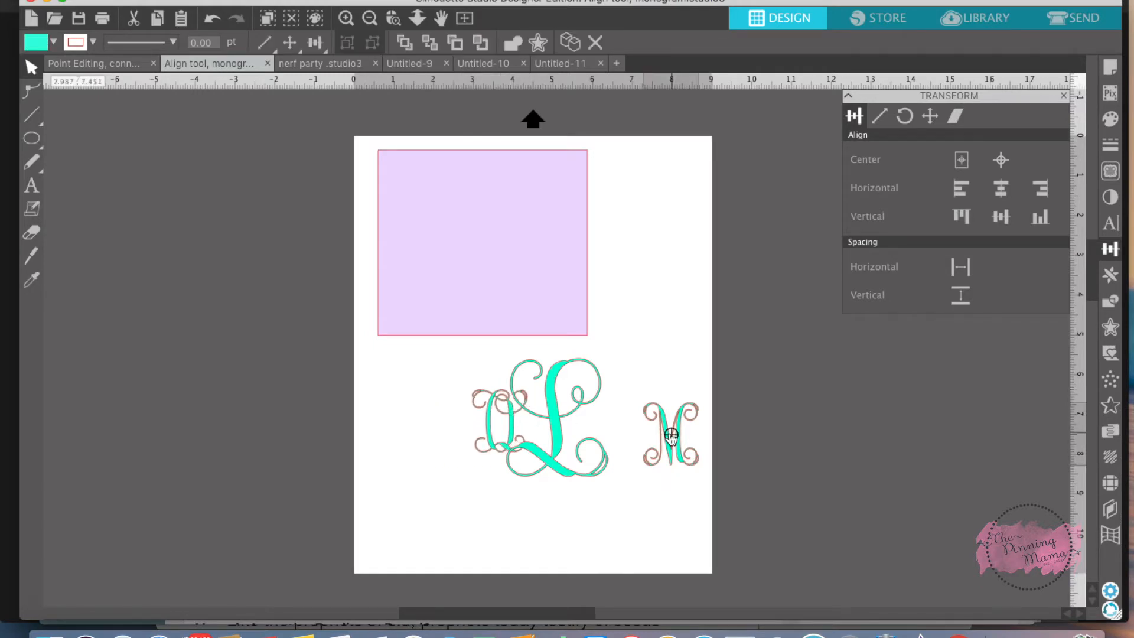
pyautogui.moveTo(668, 433); pyautogui.dragTo(613, 427)
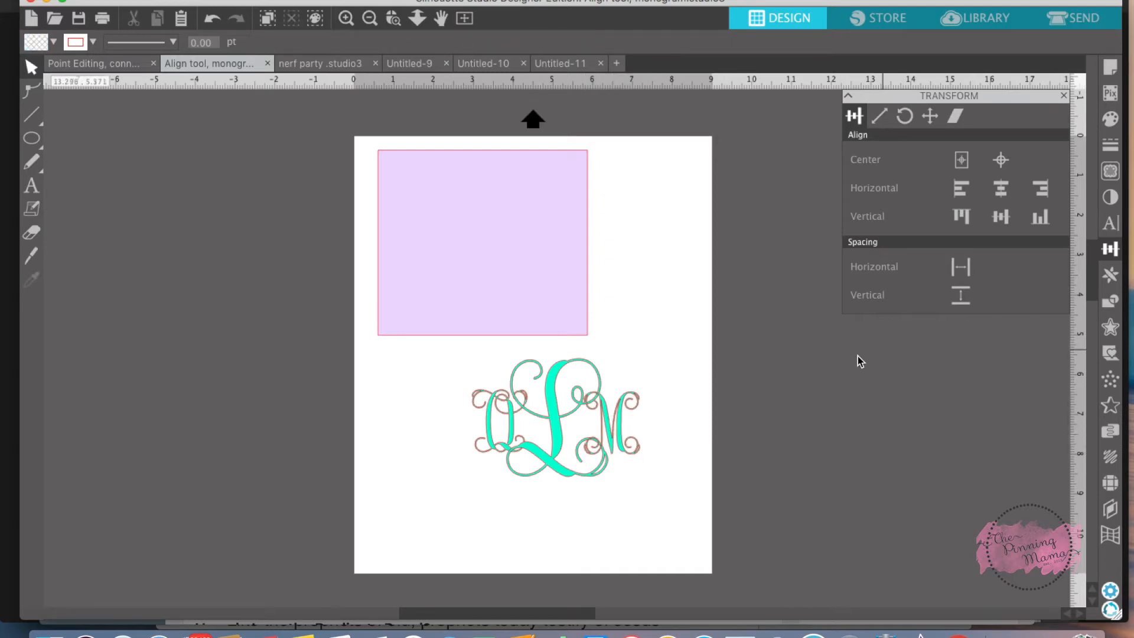
pyautogui.moveTo(859, 479)
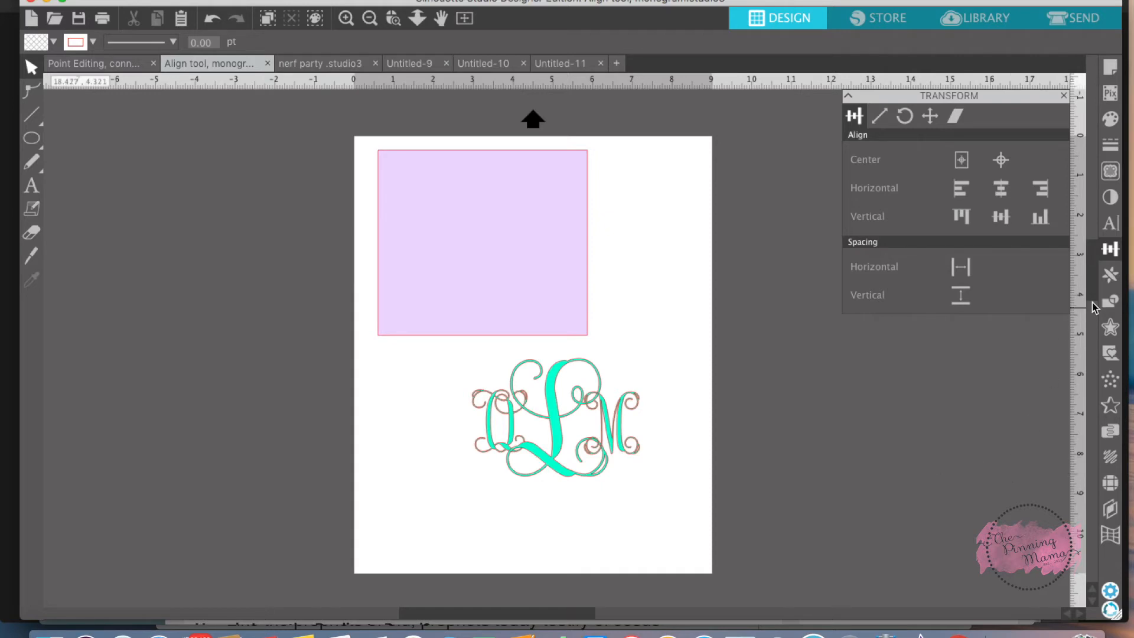
# Select the O, L and M, center them horizontally, space them evenly and align their middles
pyautogui.click(1110, 270)
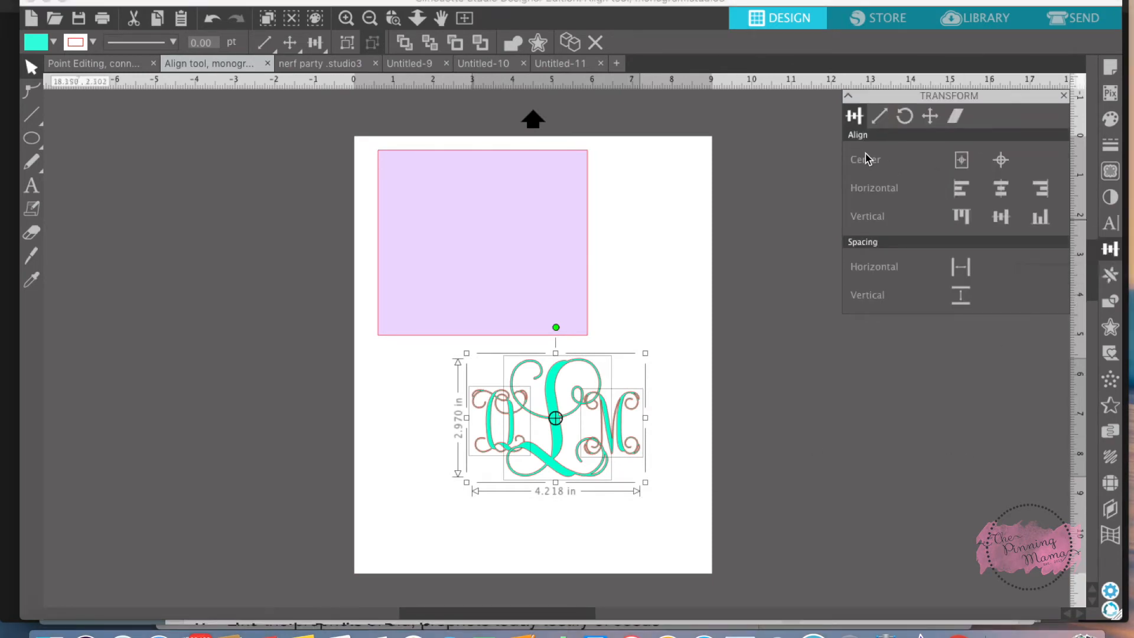
pyautogui.moveTo(890, 180)
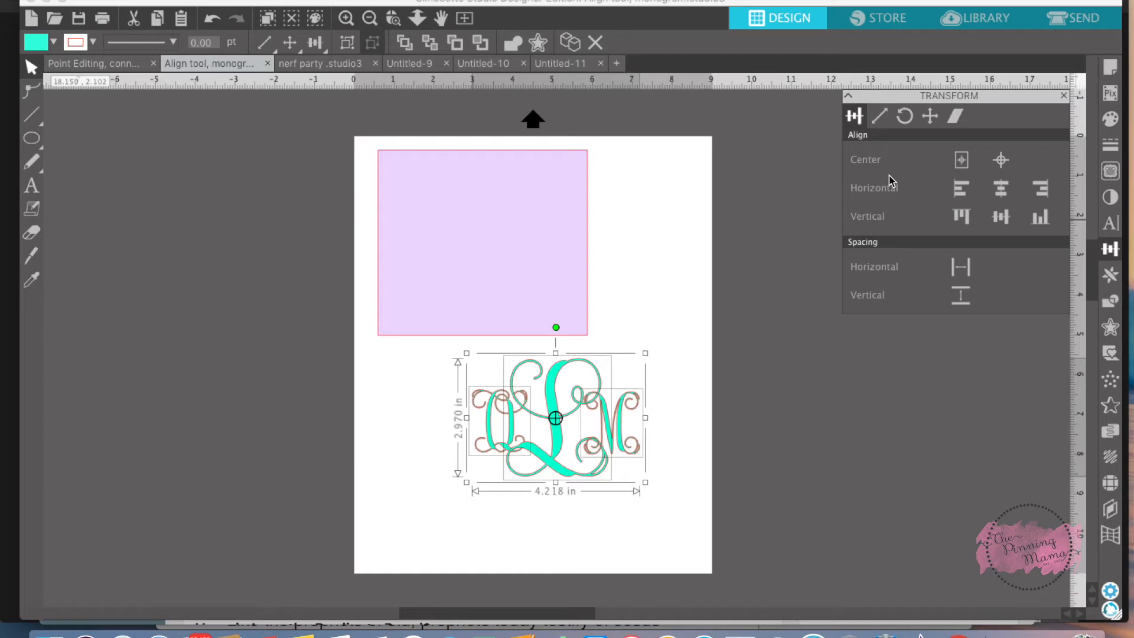
pyautogui.moveTo(996, 238)
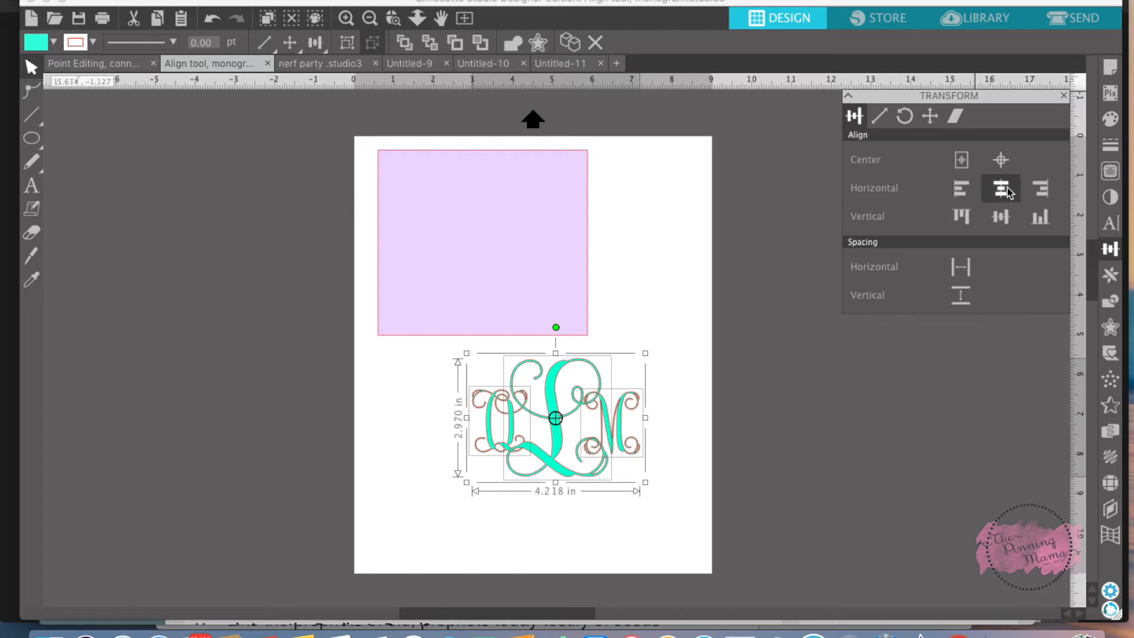
pyautogui.click(961, 216)
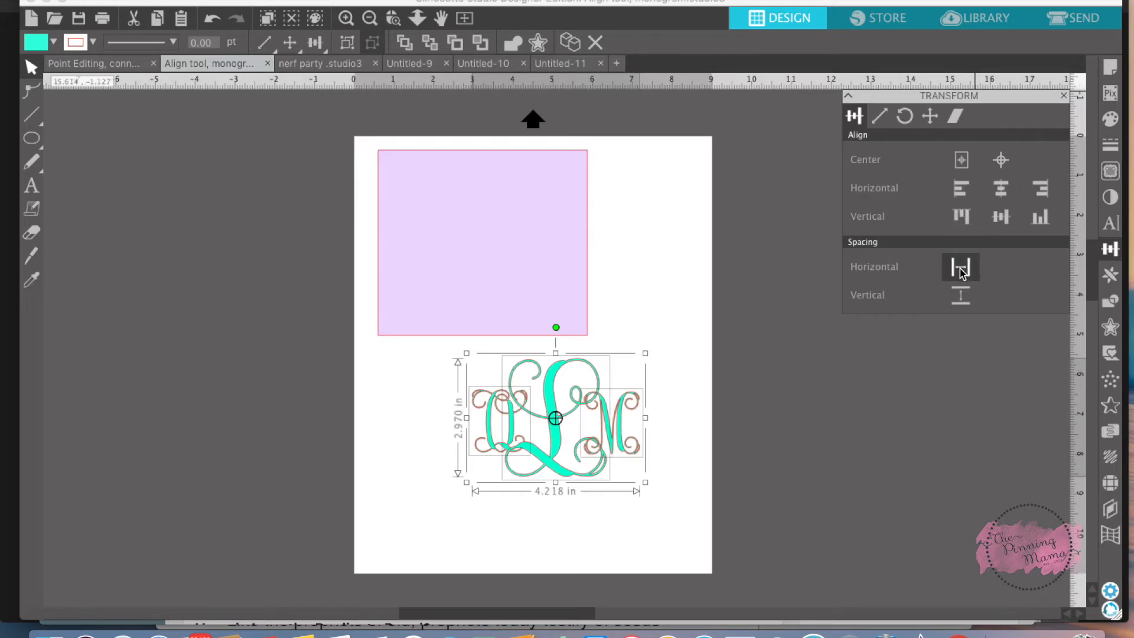
pyautogui.click(960, 295)
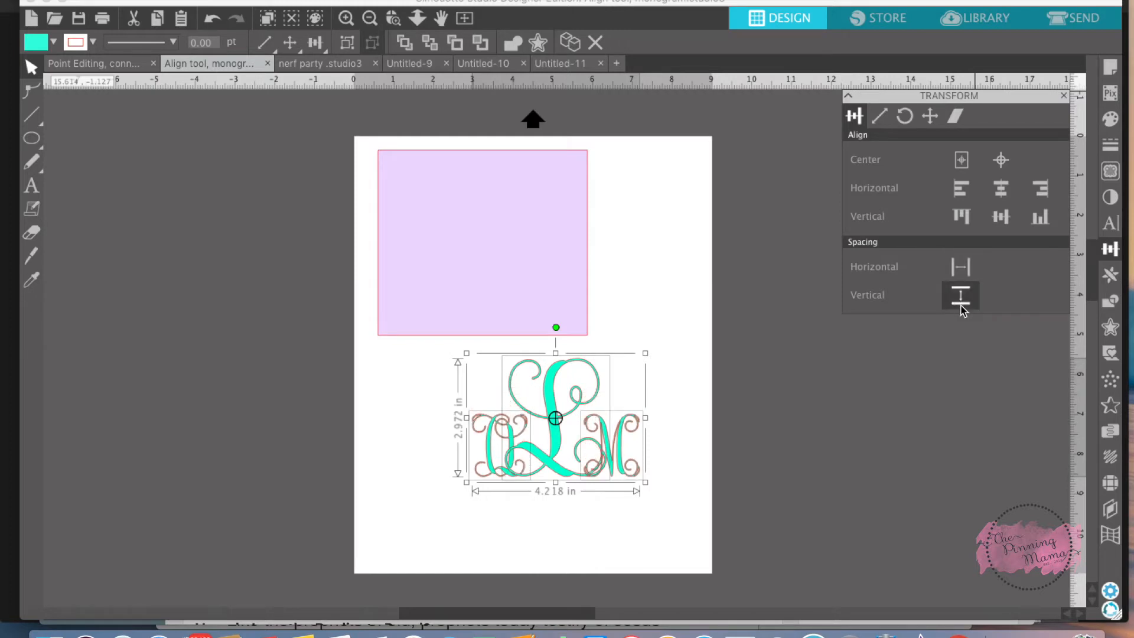
pyautogui.moveTo(960, 269)
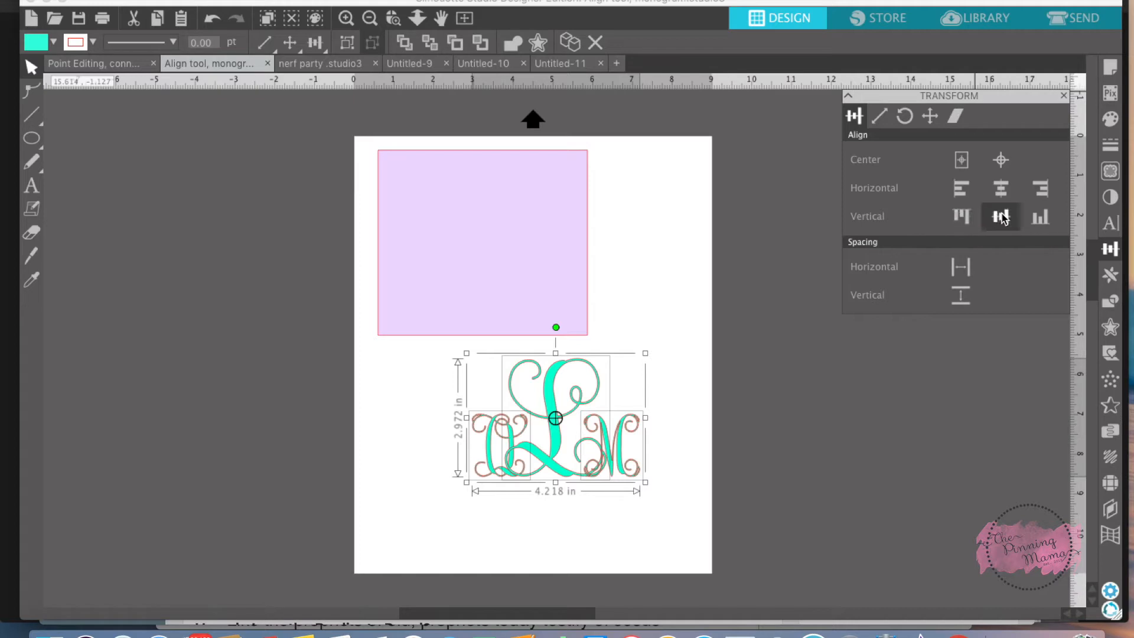
pyautogui.click(1000, 217)
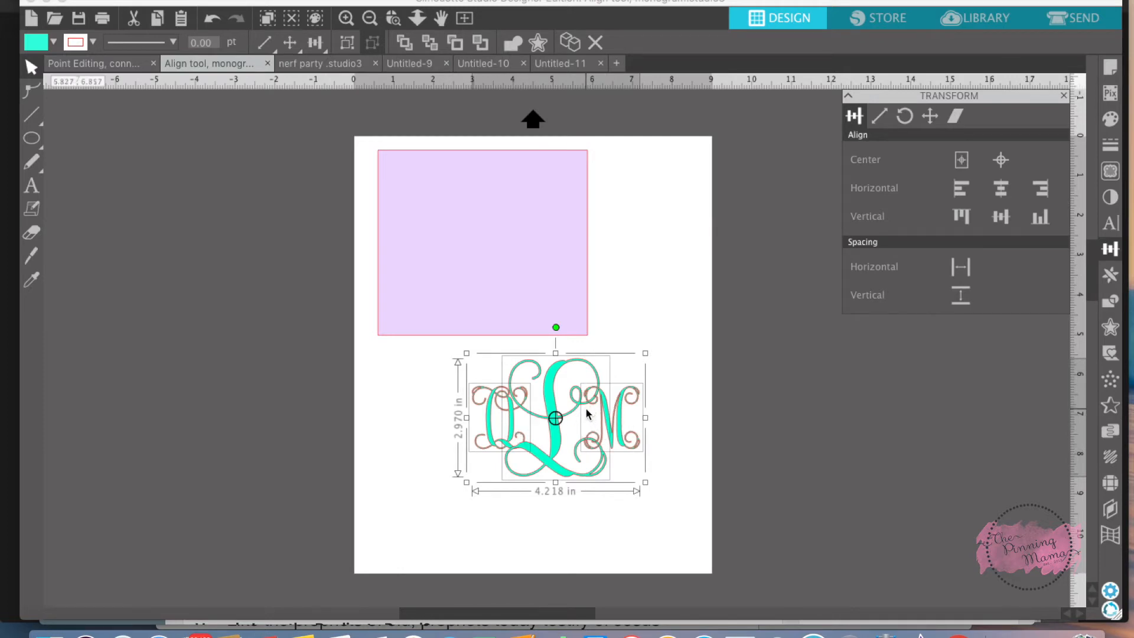
pyautogui.moveTo(564, 418)
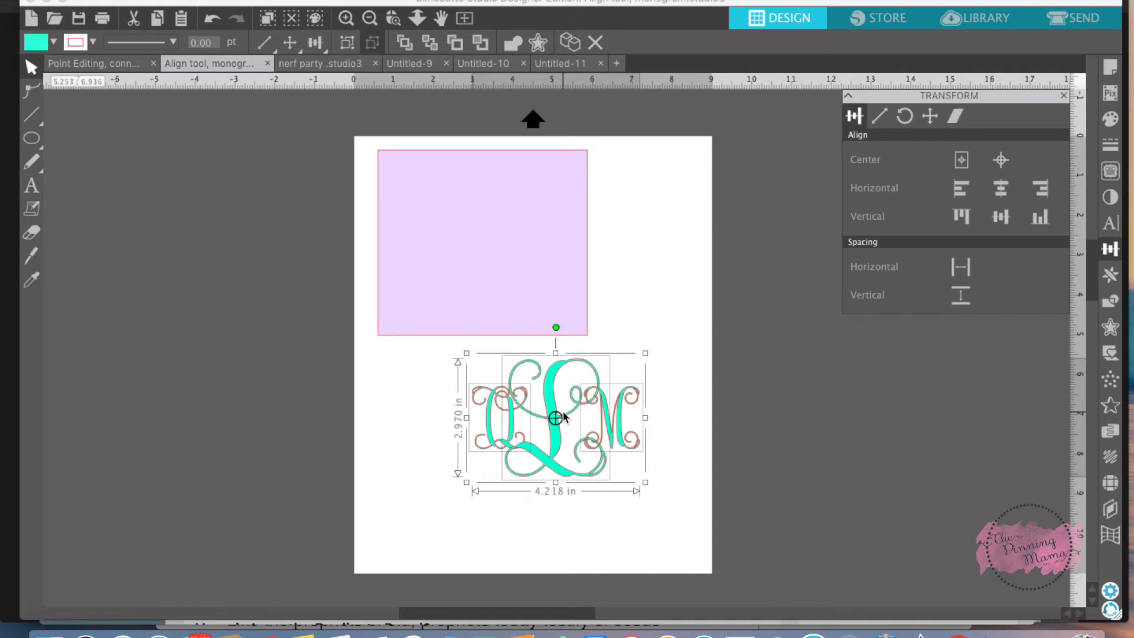
# Group the three aligned letters into a single monogram object
pyautogui.rightClick(555, 418)
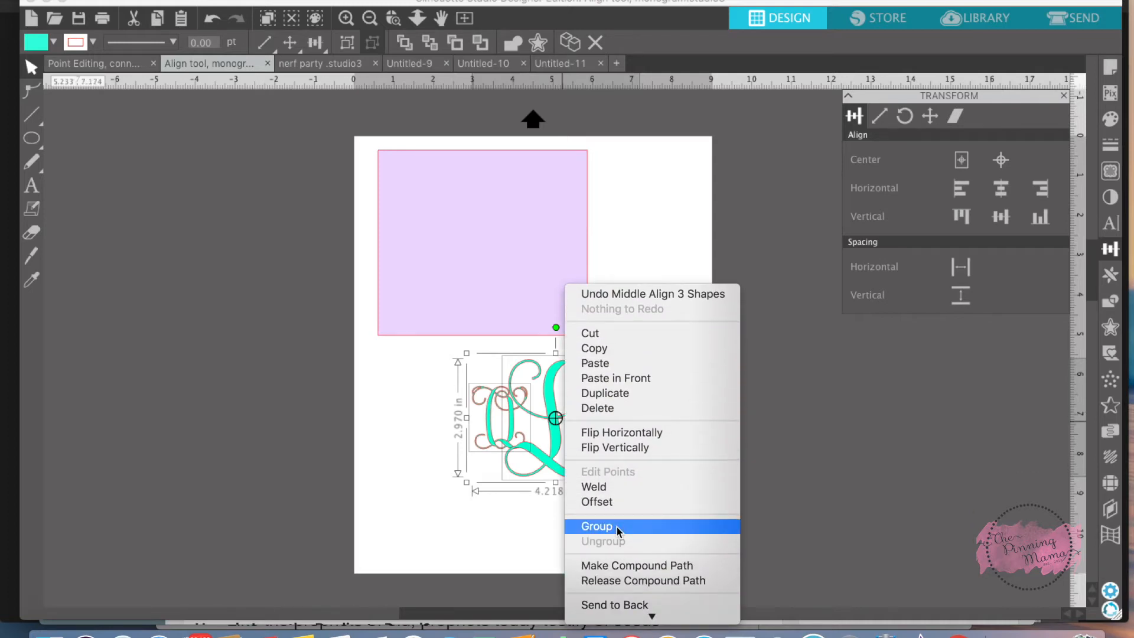
pyautogui.click(595, 527)
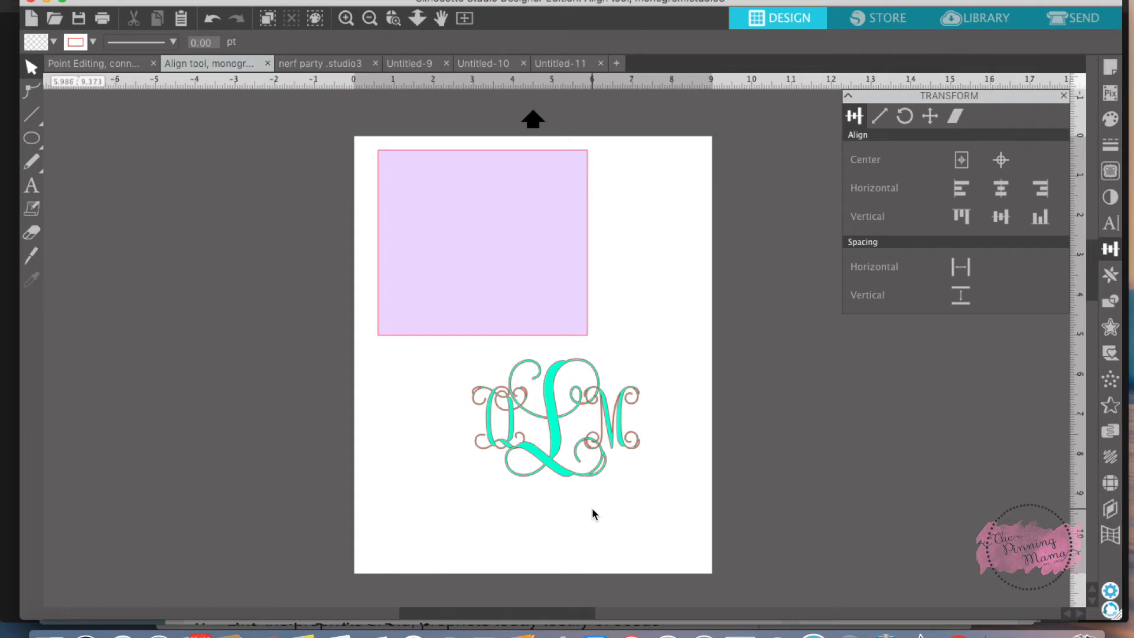
pyautogui.moveTo(600, 462)
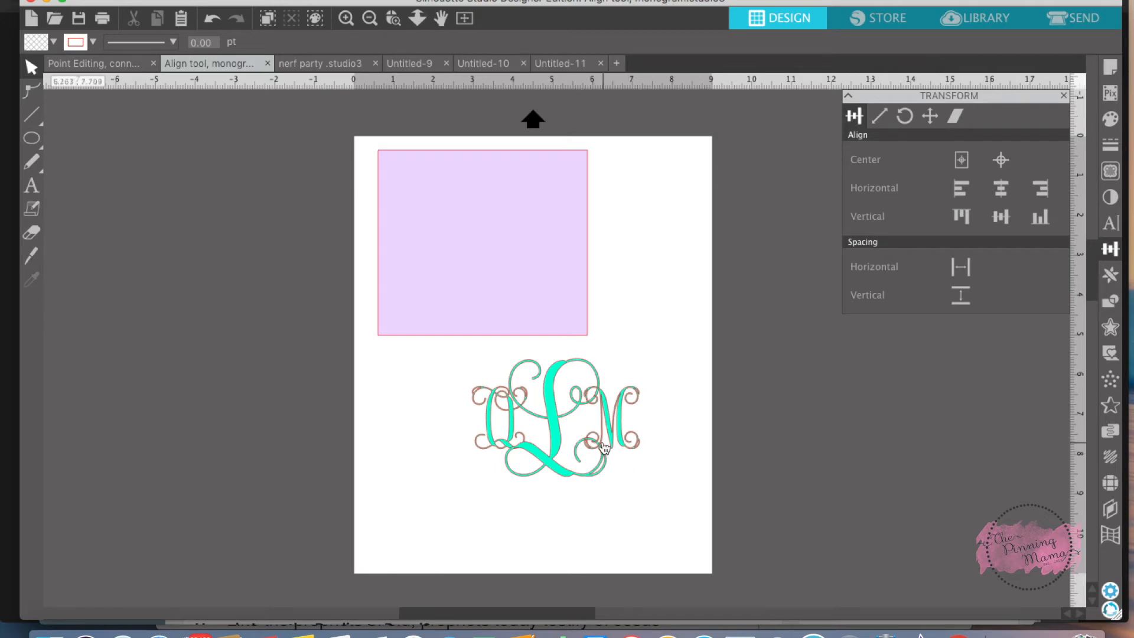
# Select the monogram with the lavender square and center the monogram inside it
pyautogui.moveTo(553, 409); pyautogui.dragTo(604, 467)
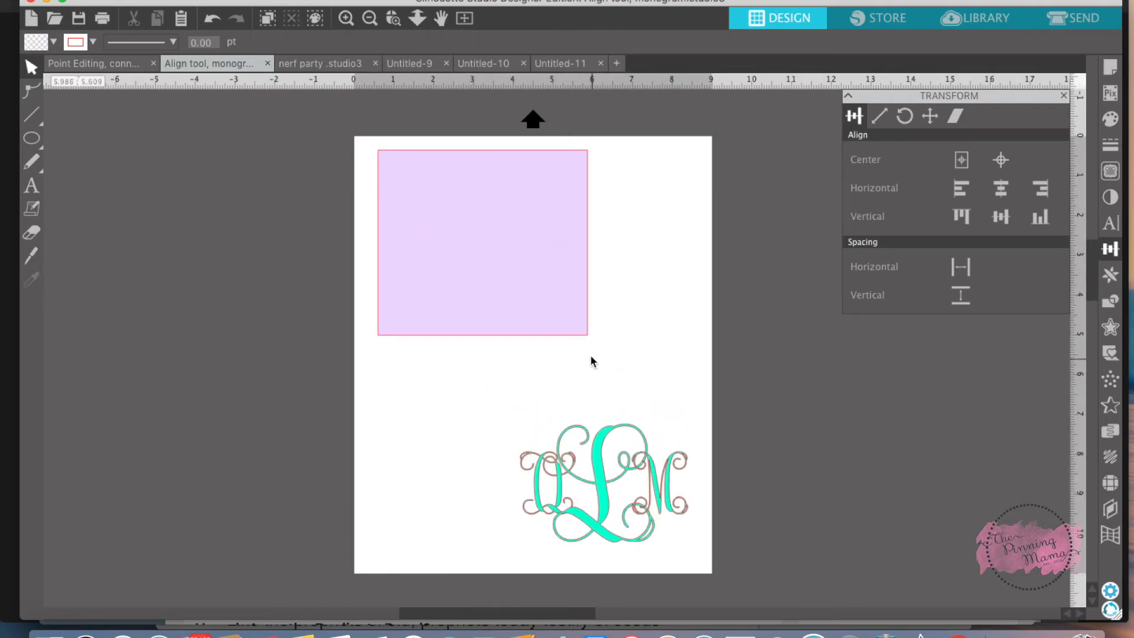
pyautogui.moveTo(482, 243); pyautogui.dragTo(543, 304)
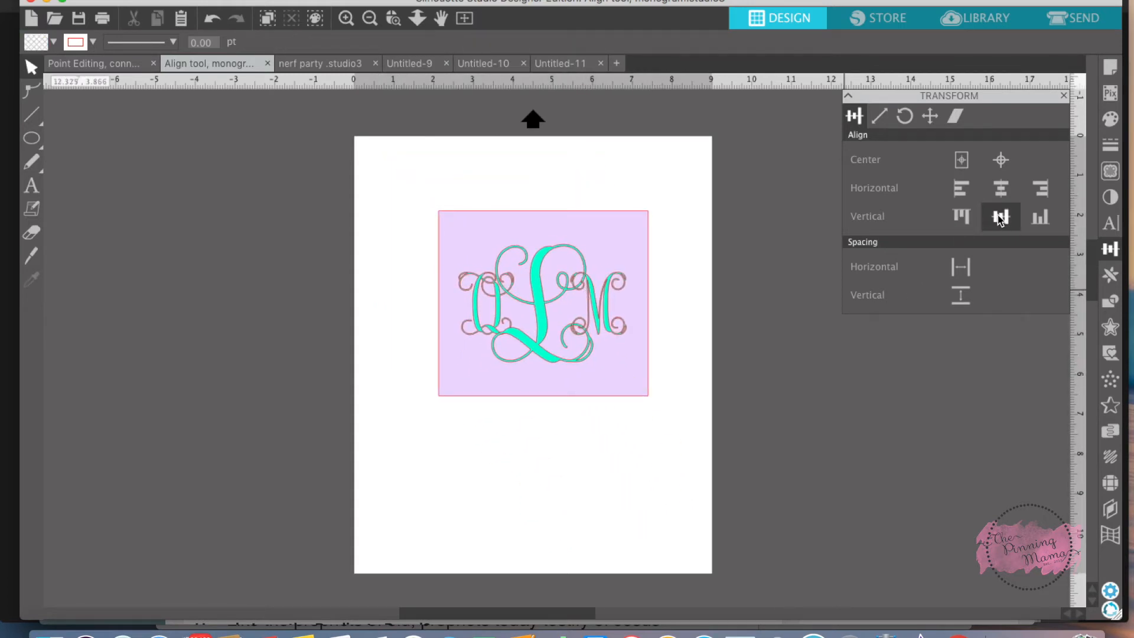
pyautogui.click(999, 188)
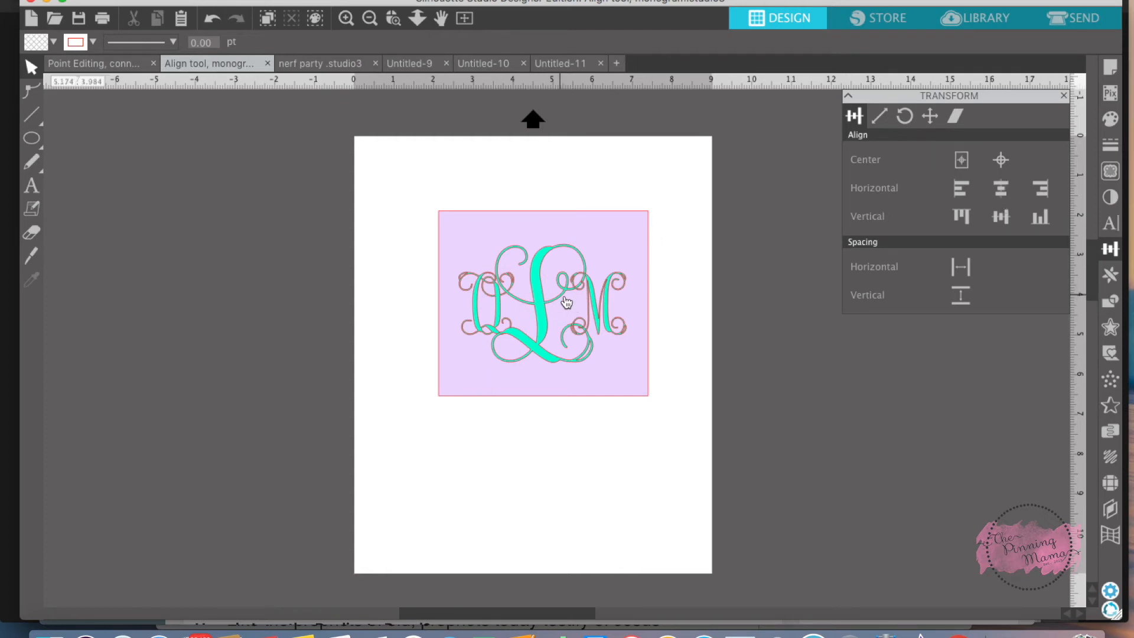
pyautogui.moveTo(628, 290)
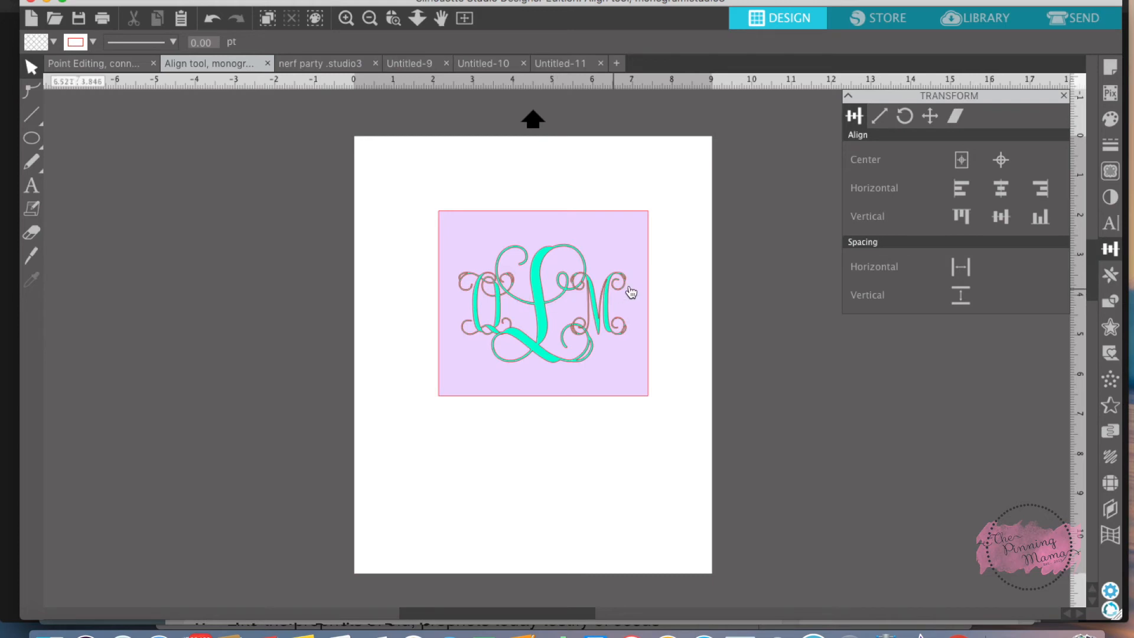
pyautogui.moveTo(602, 310)
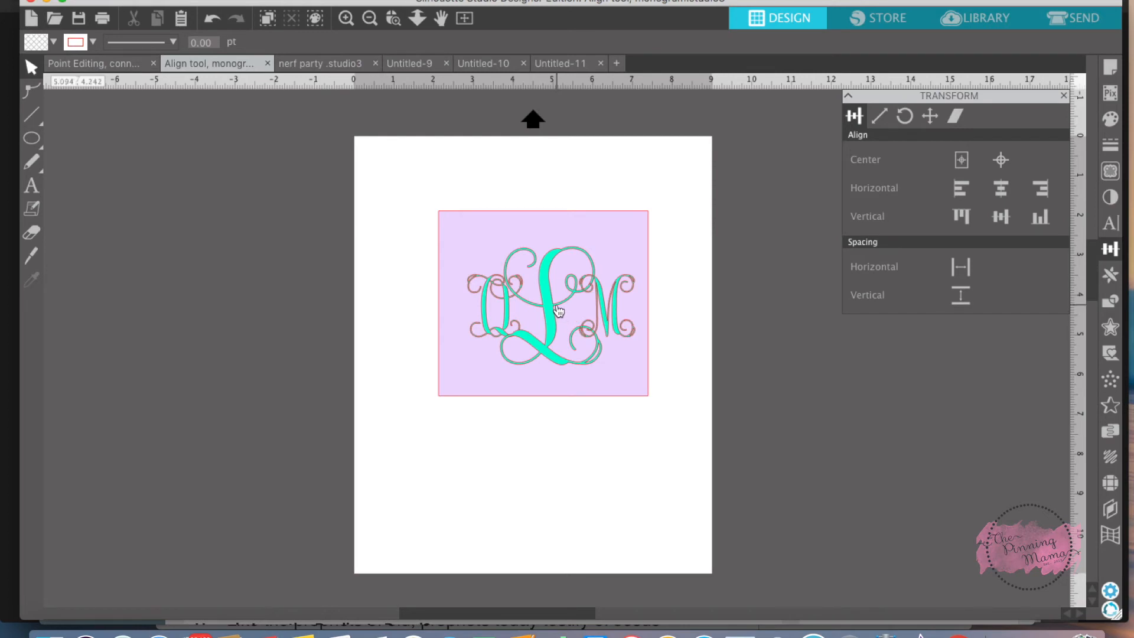
pyautogui.moveTo(564, 321)
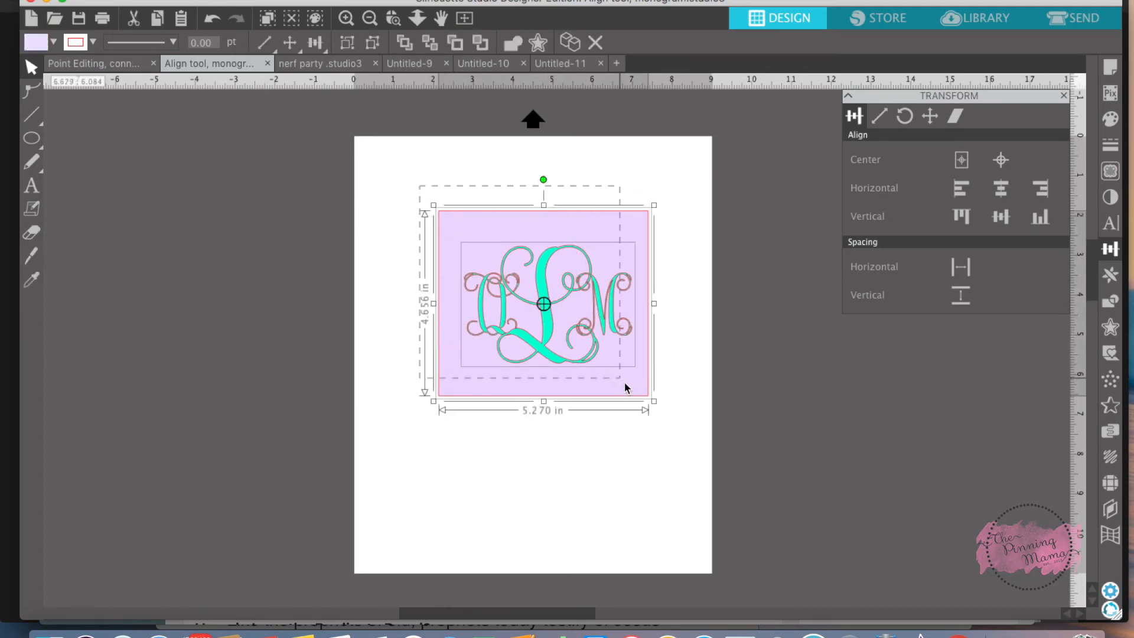
# Try each Align option on the monogram and square, ending flush at the right and bottom edges
pyautogui.click(961, 216)
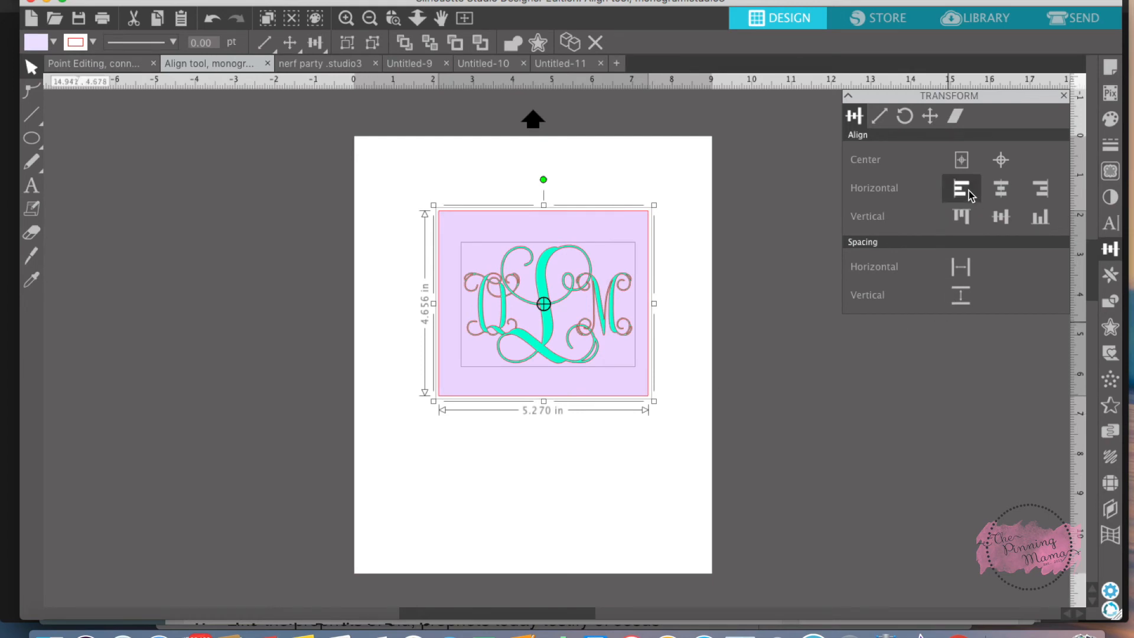
pyautogui.click(960, 187)
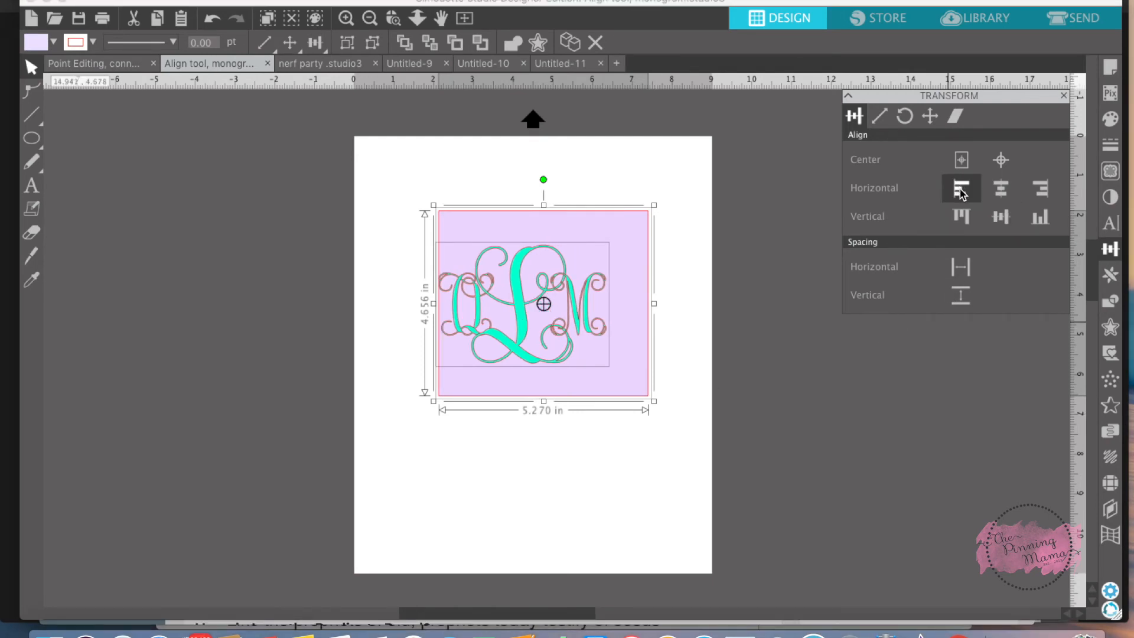
pyautogui.click(1039, 188)
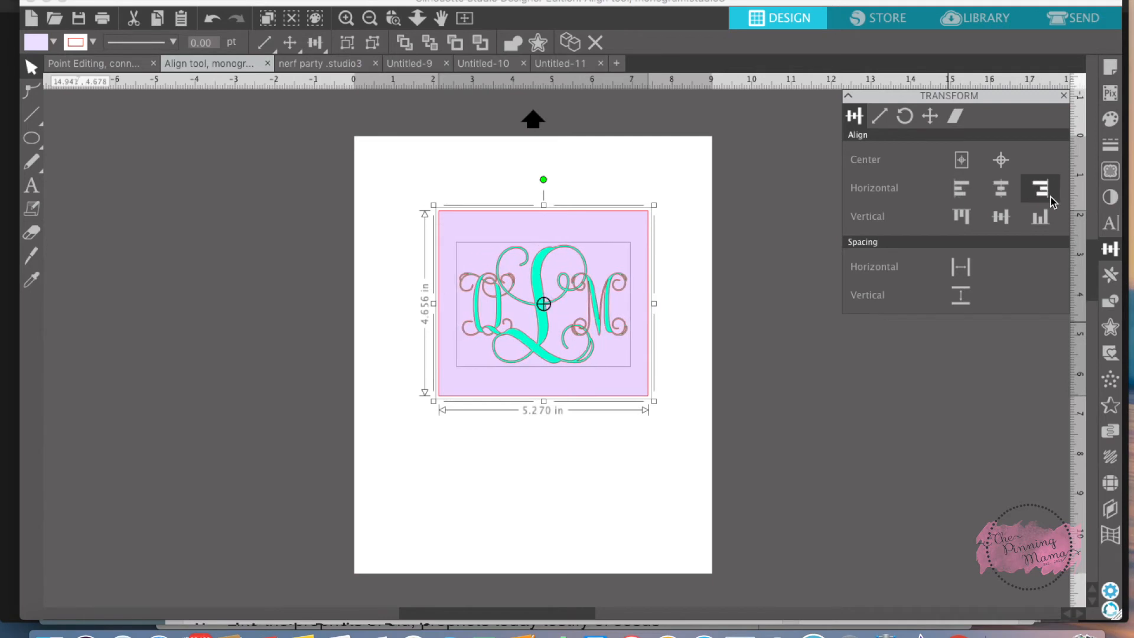
pyautogui.click(1039, 188)
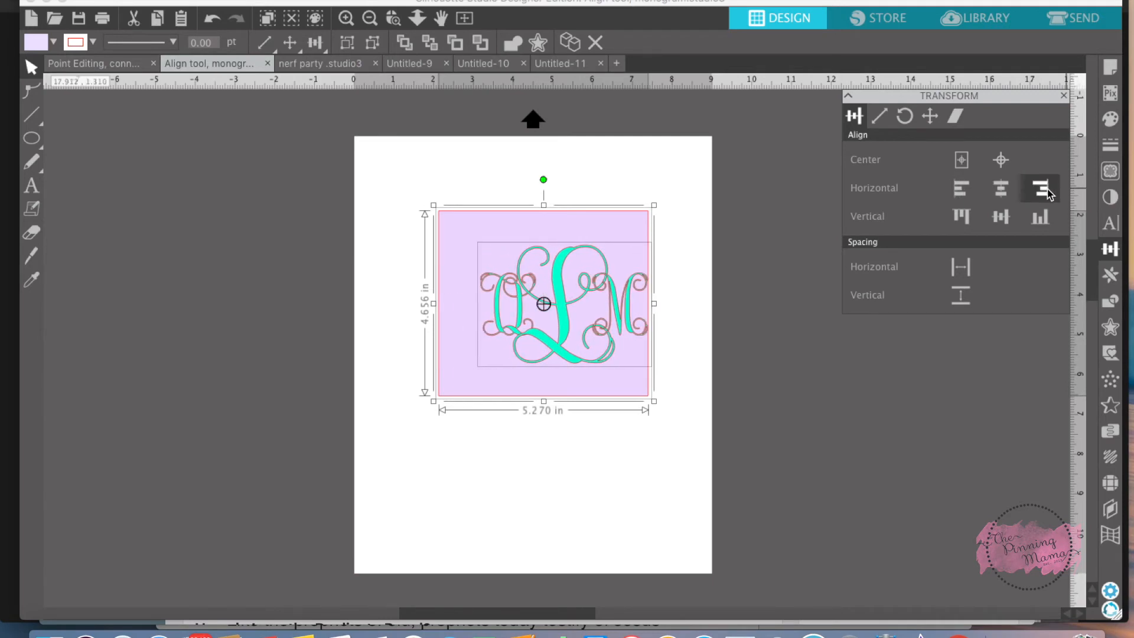
pyautogui.click(960, 217)
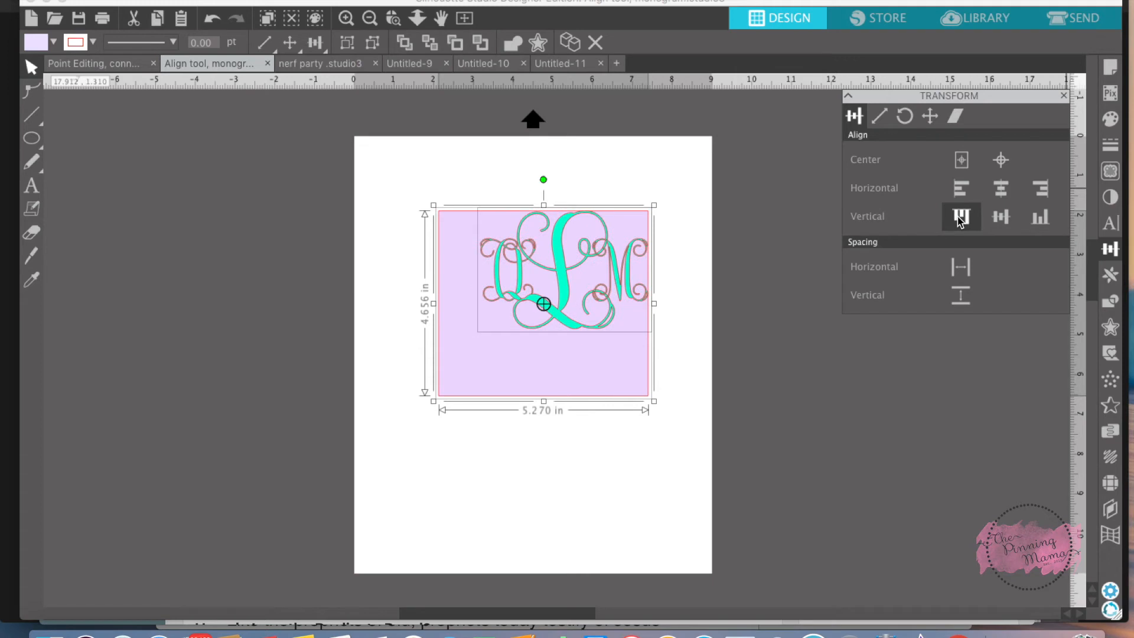
pyautogui.click(1039, 218)
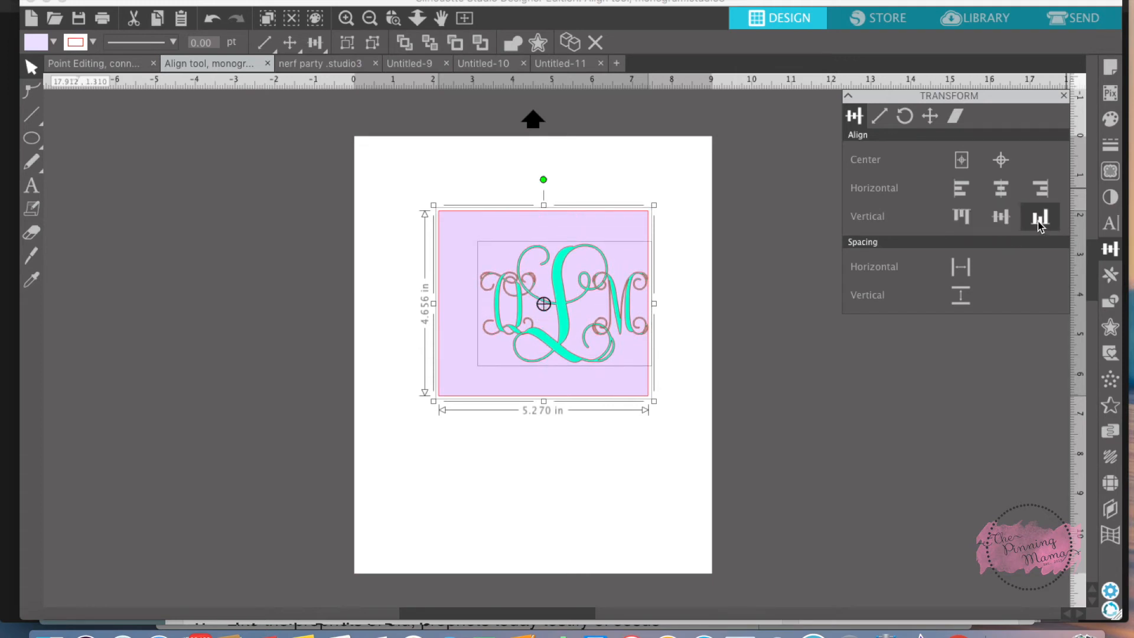
pyautogui.click(1037, 218)
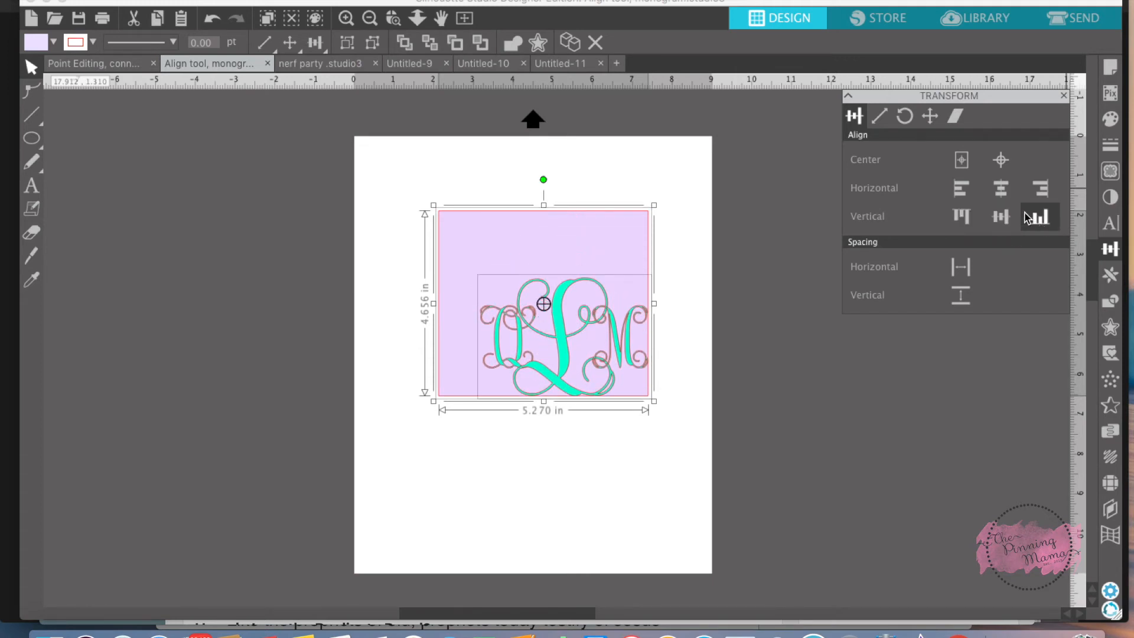
pyautogui.click(961, 160)
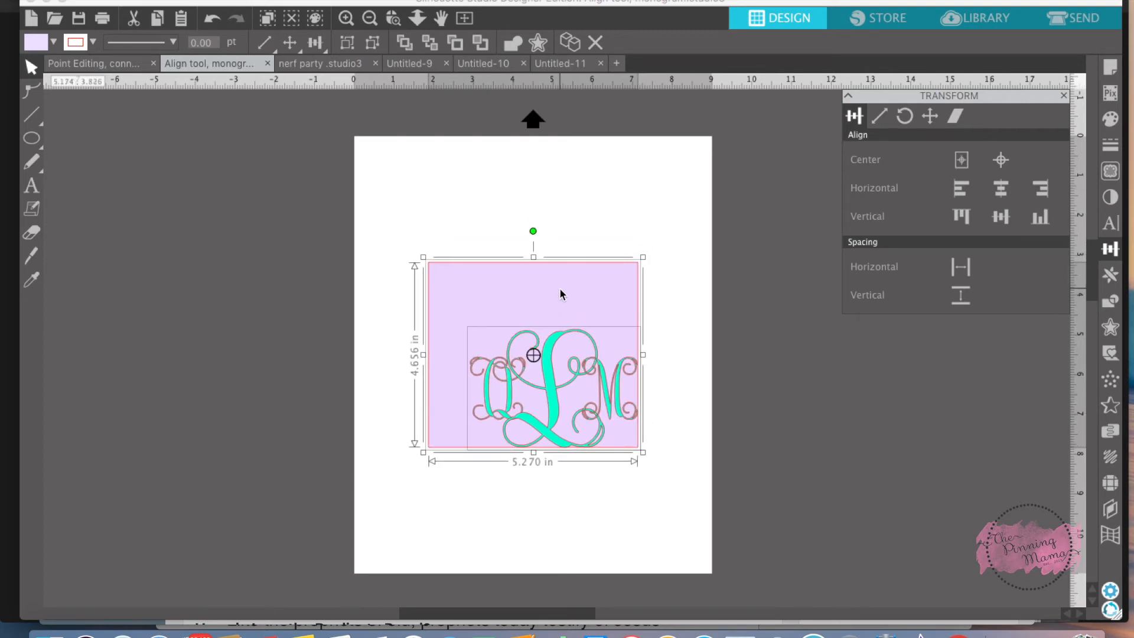
# Center the monogram horizontally and vertically on the lavender square again, then deselect
pyautogui.click(1000, 159)
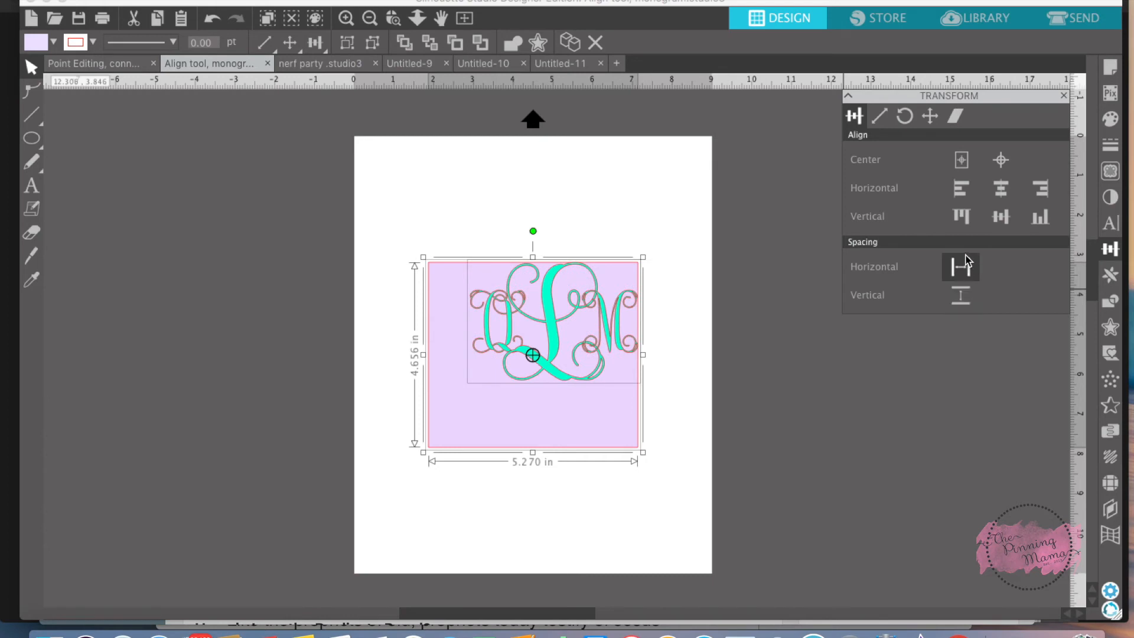
pyautogui.click(999, 188)
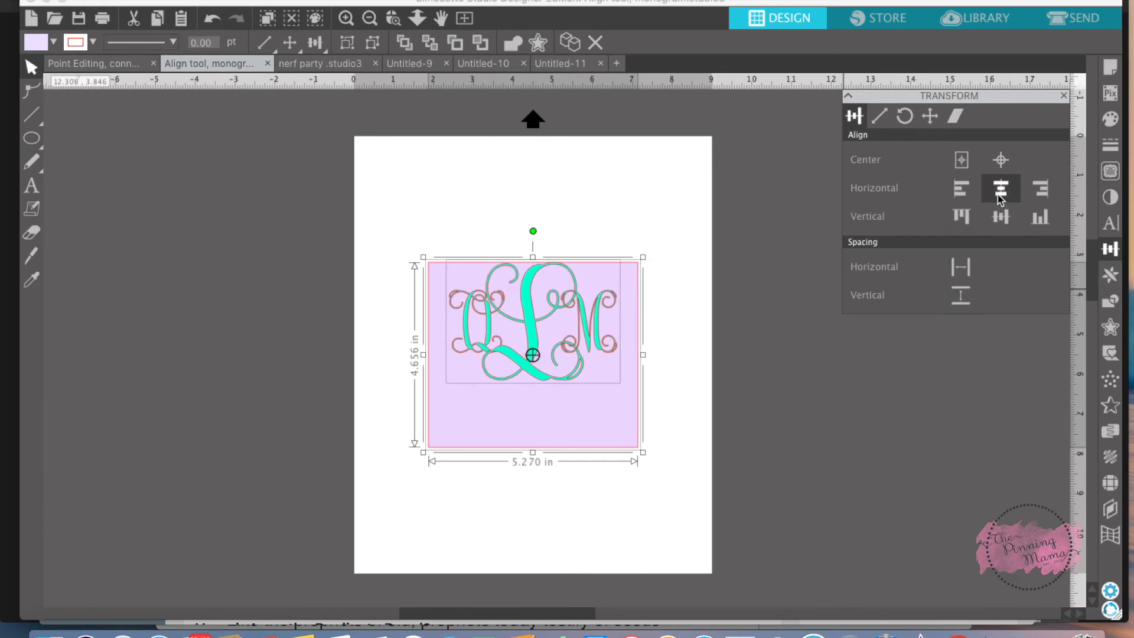
pyautogui.click(999, 188)
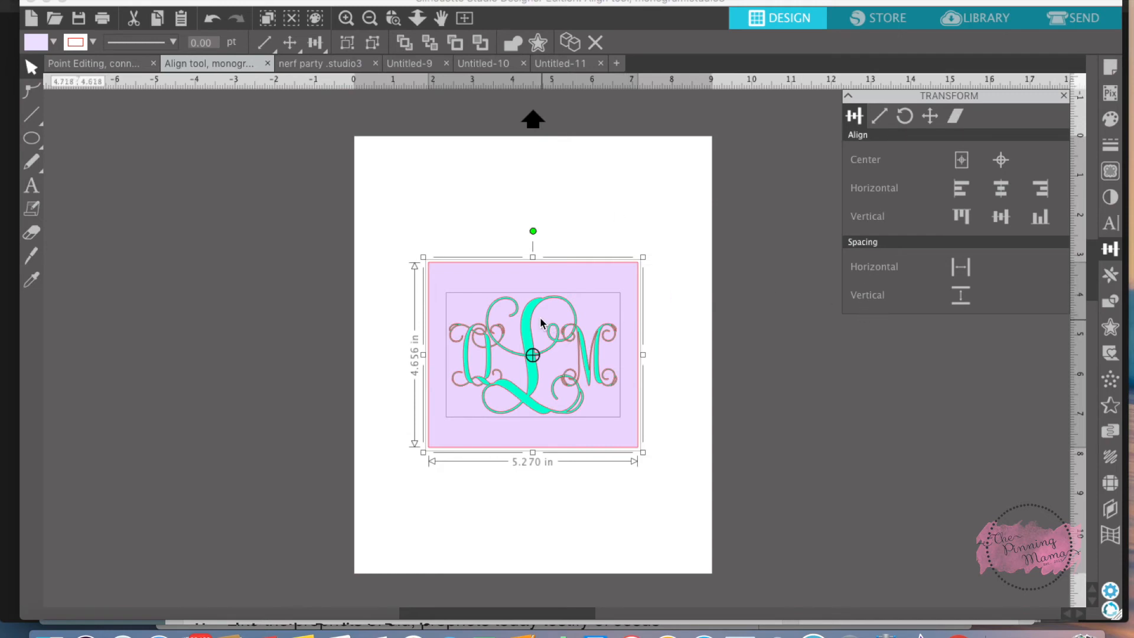
pyautogui.moveTo(558, 293)
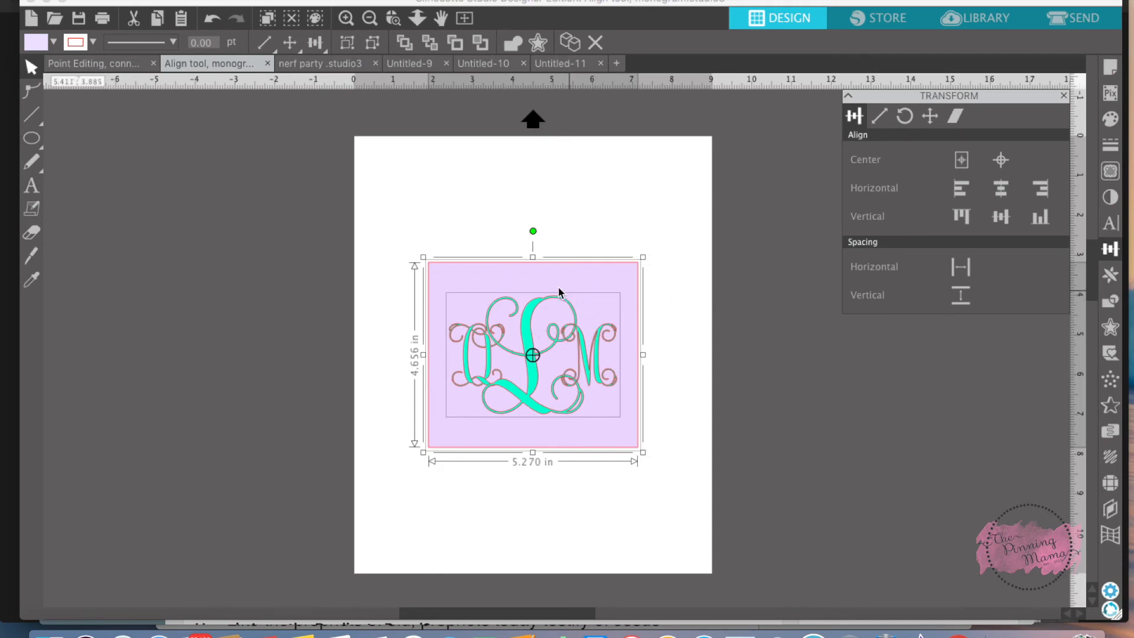
pyautogui.click(999, 218)
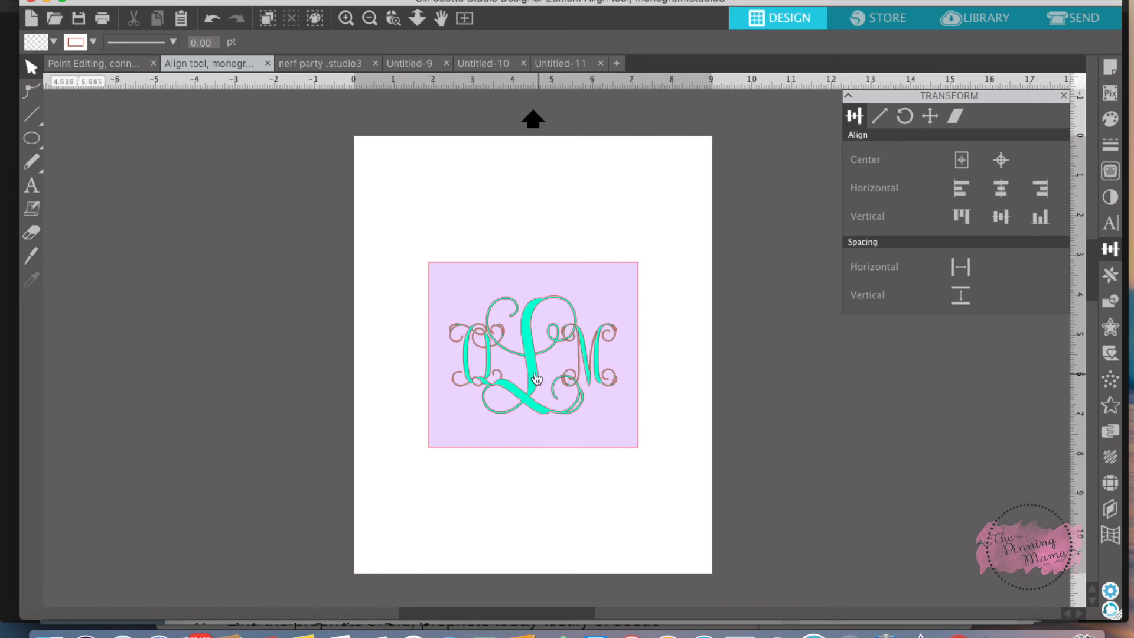
pyautogui.moveTo(546, 383)
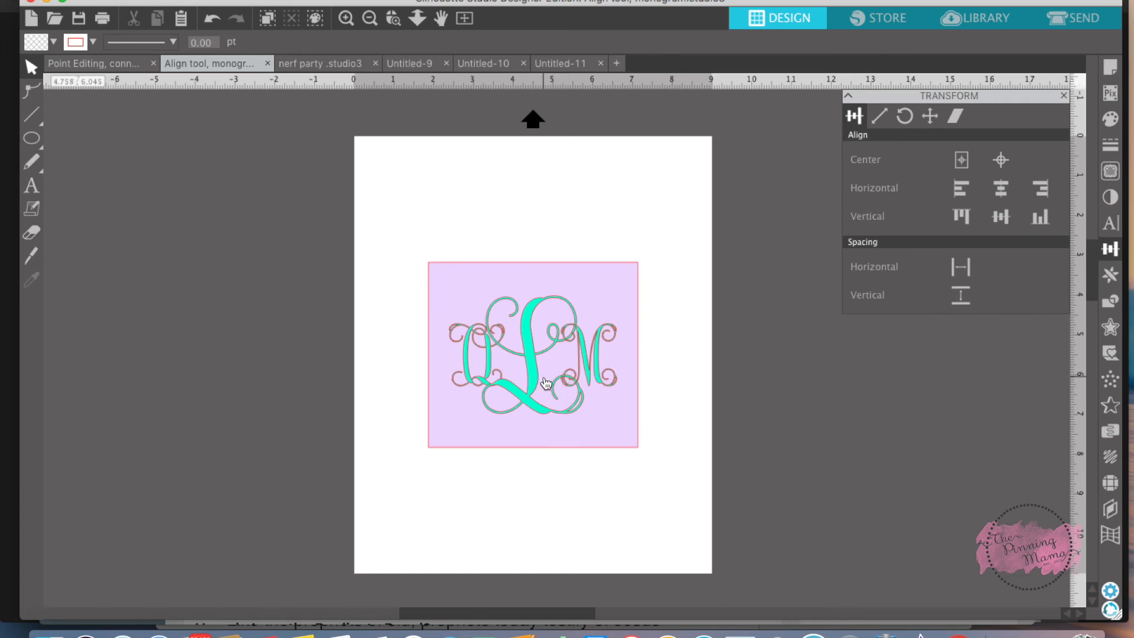
pyautogui.moveTo(503, 284)
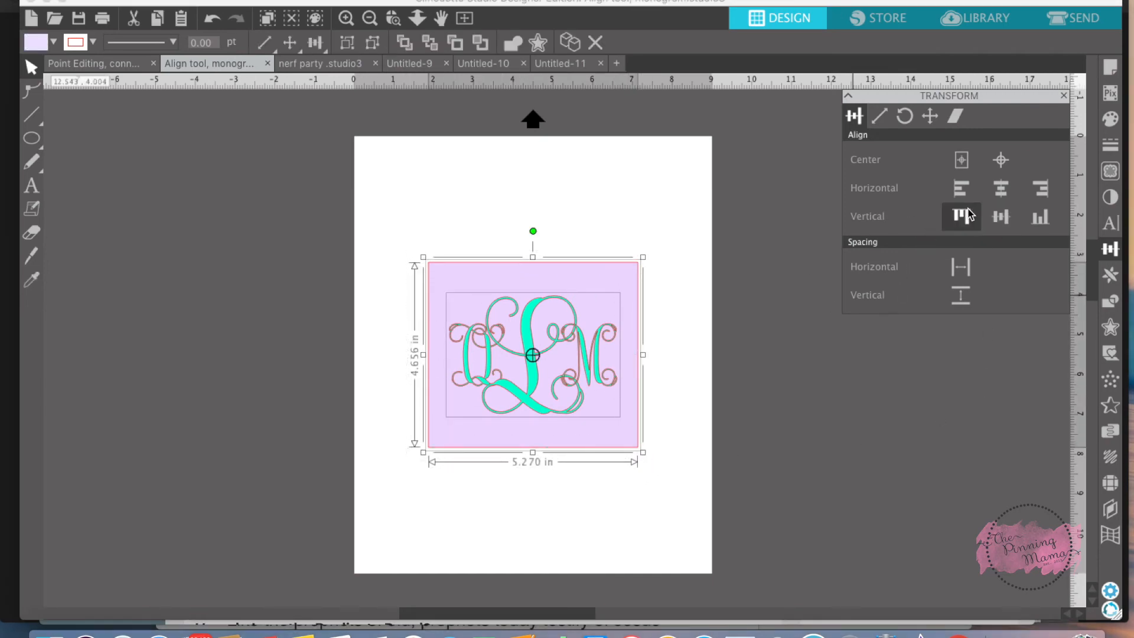
pyautogui.click(1000, 217)
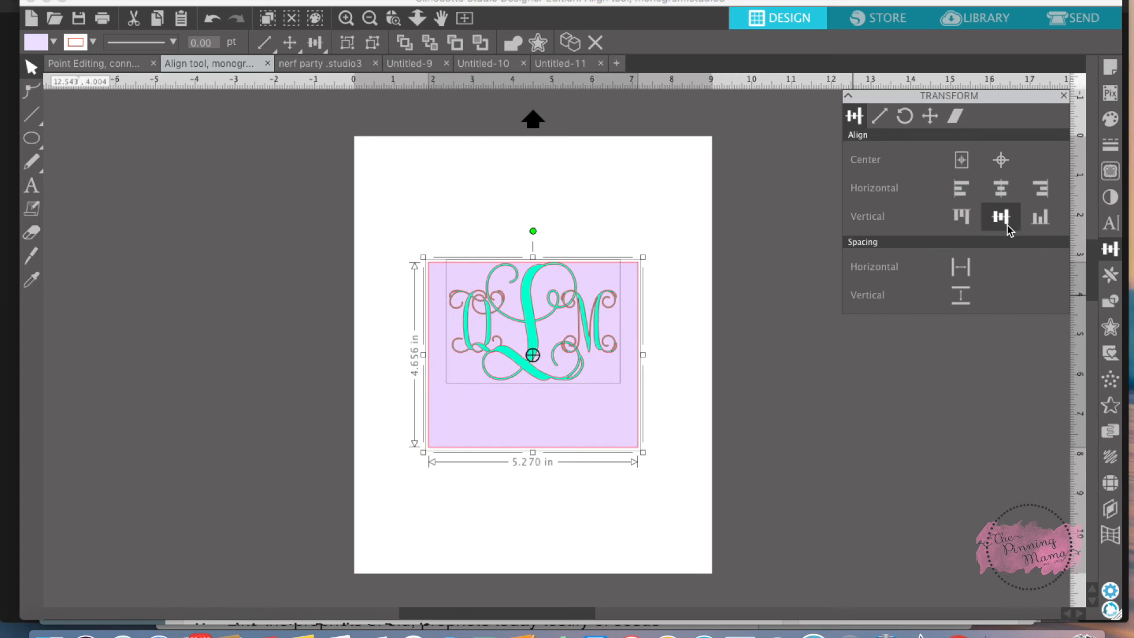
pyautogui.click(999, 217)
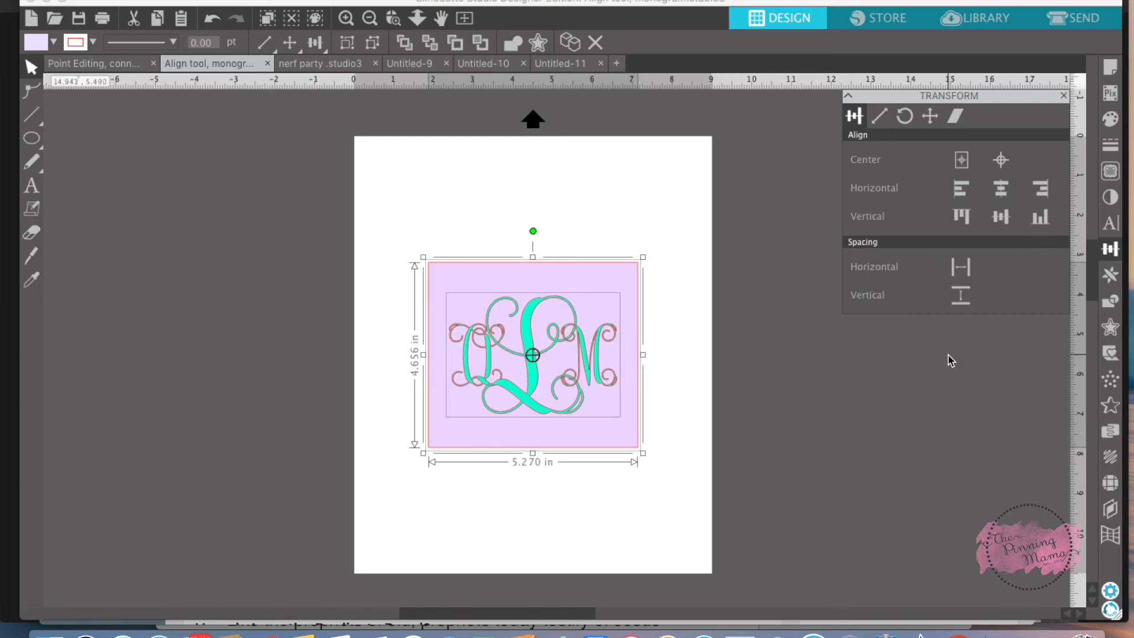
pyautogui.moveTo(931, 353)
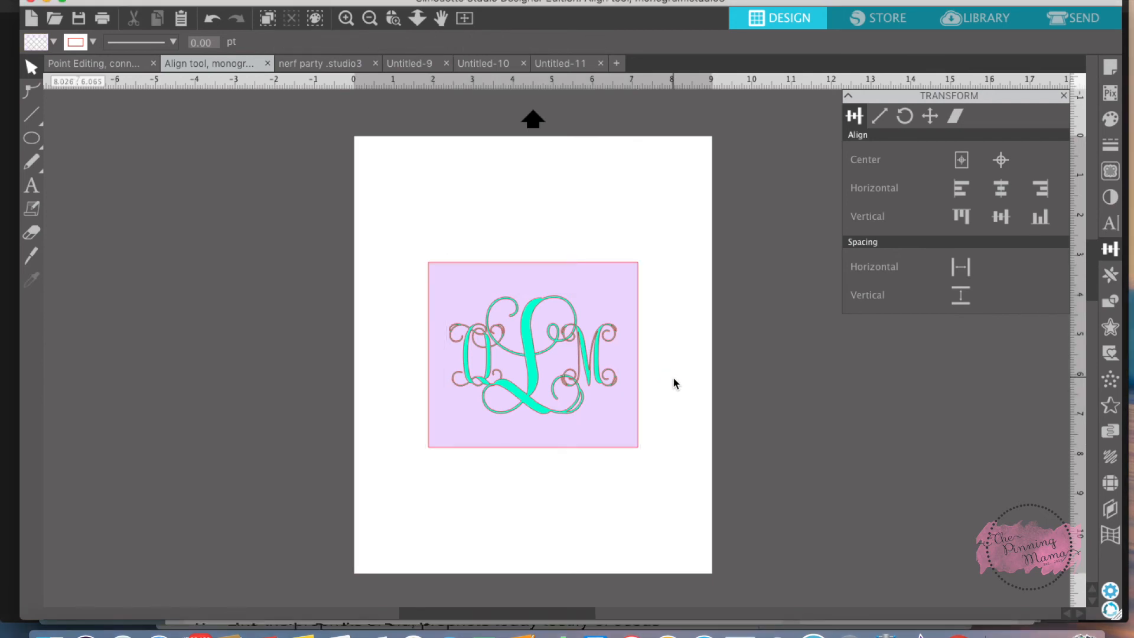
pyautogui.moveTo(548, 361)
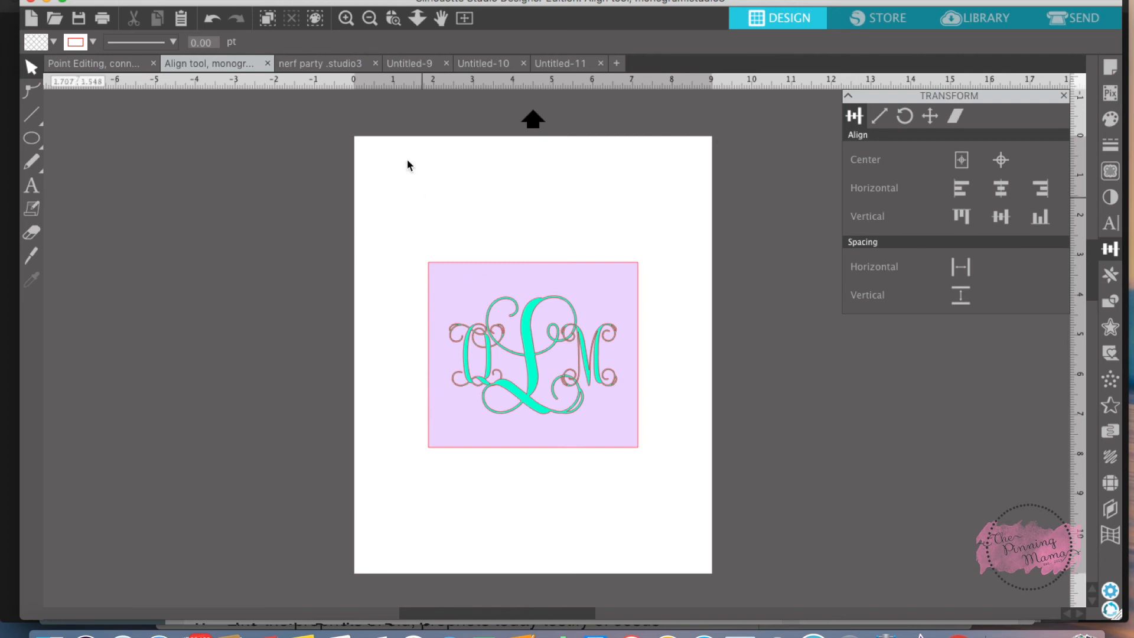
pyautogui.moveTo(417, 208)
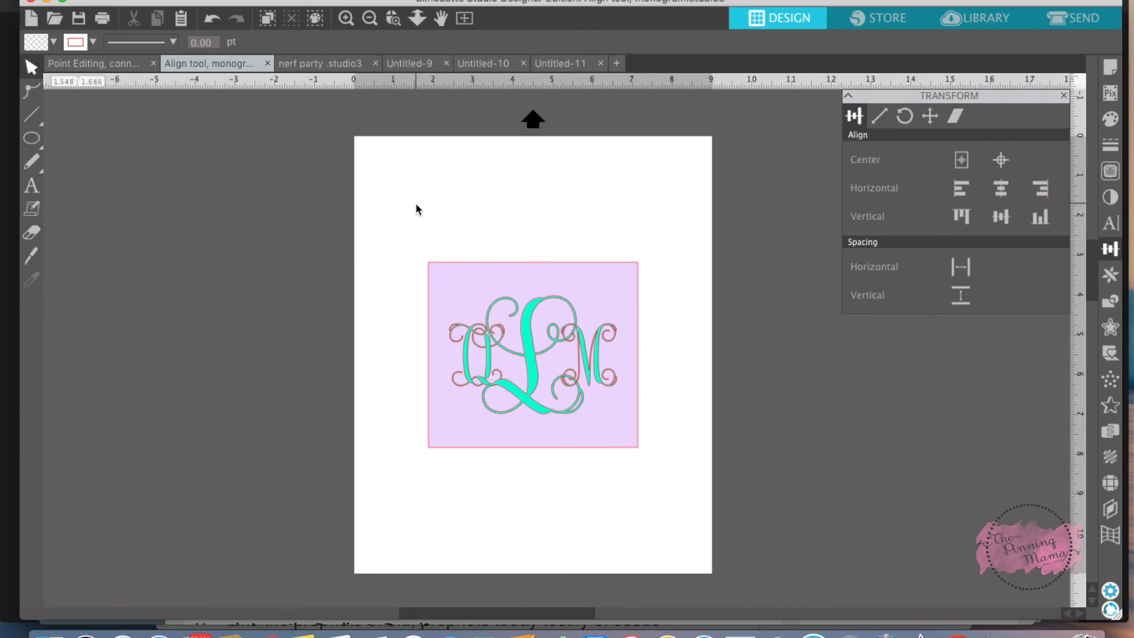
pyautogui.moveTo(659, 211)
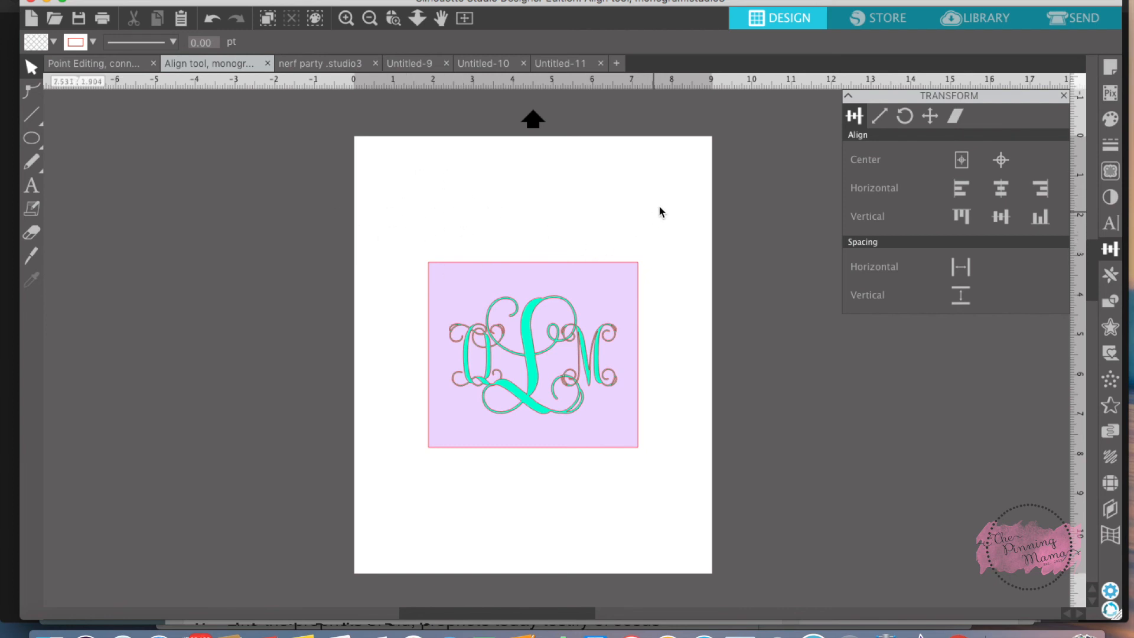
pyautogui.moveTo(595, 399)
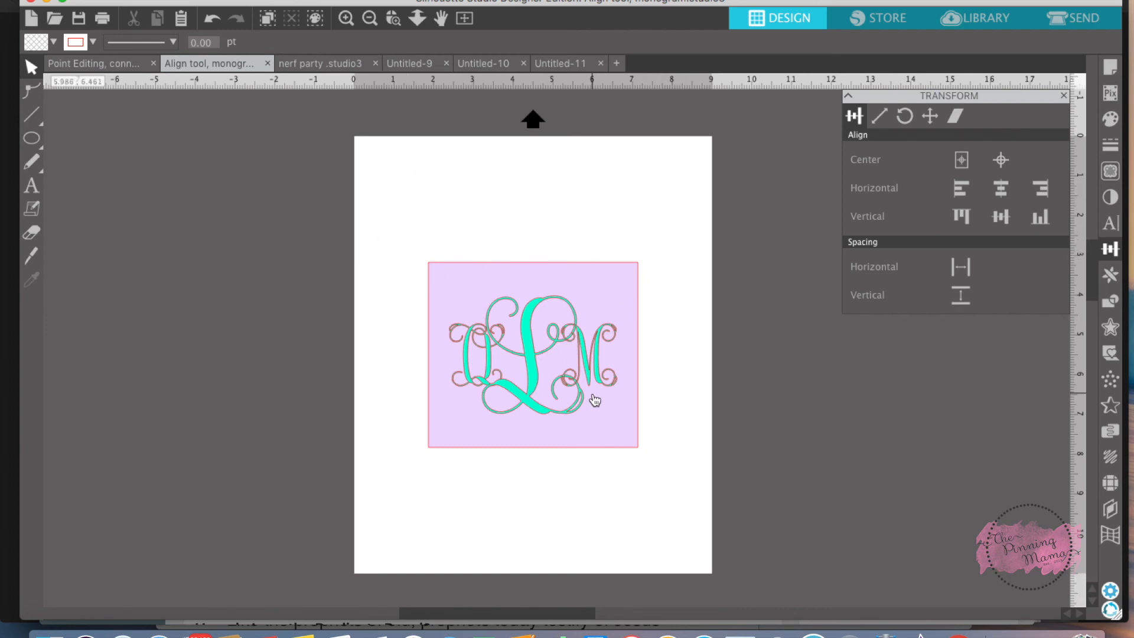